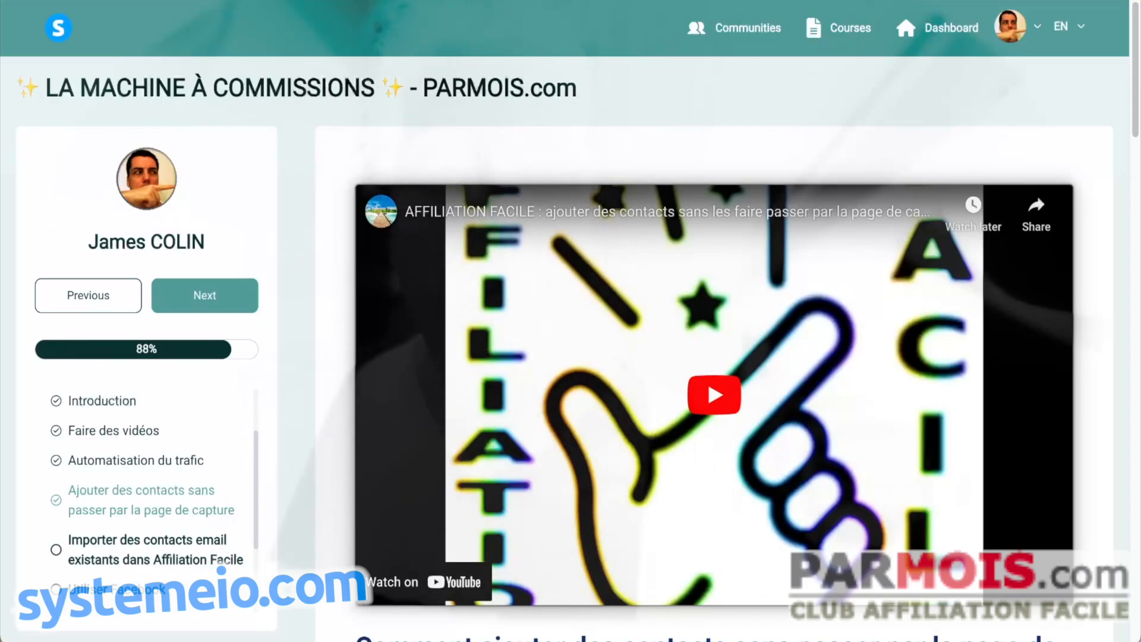
mouse_move(295, 333)
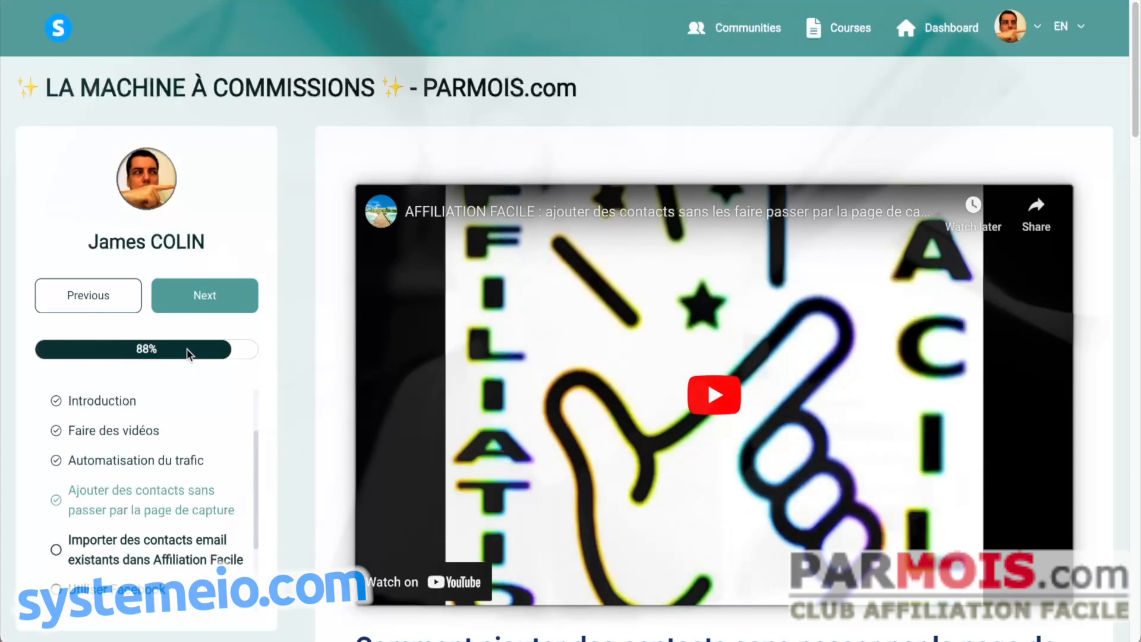
mouse_move(316, 226)
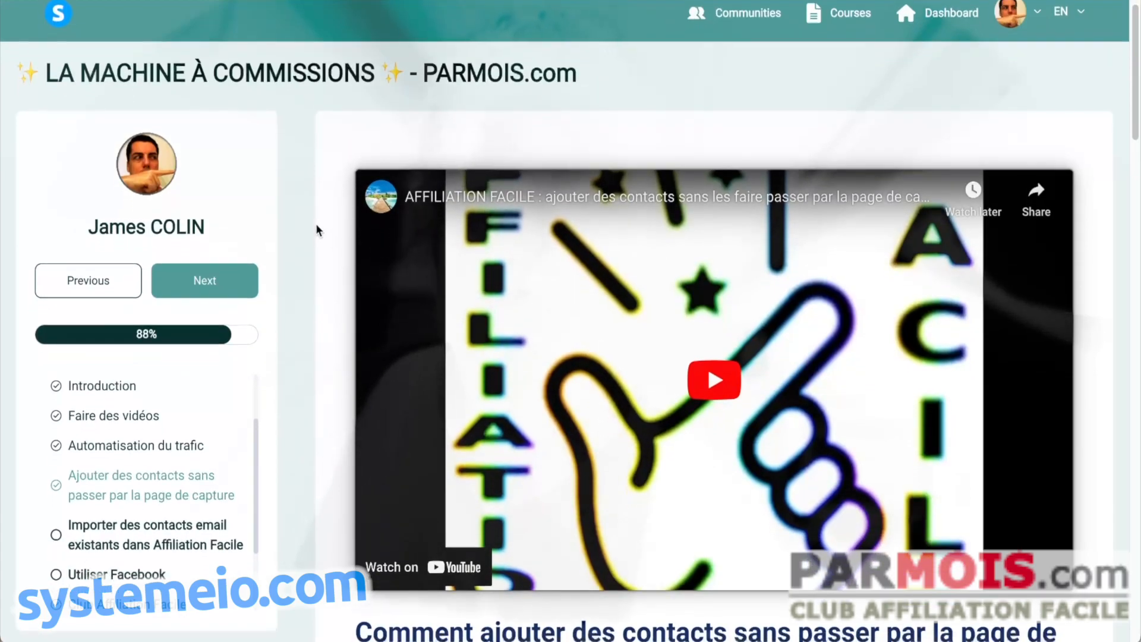
Scroll the sidebar lesson list and open the Importer des contacts email existants lesson
scroll("down", 3)
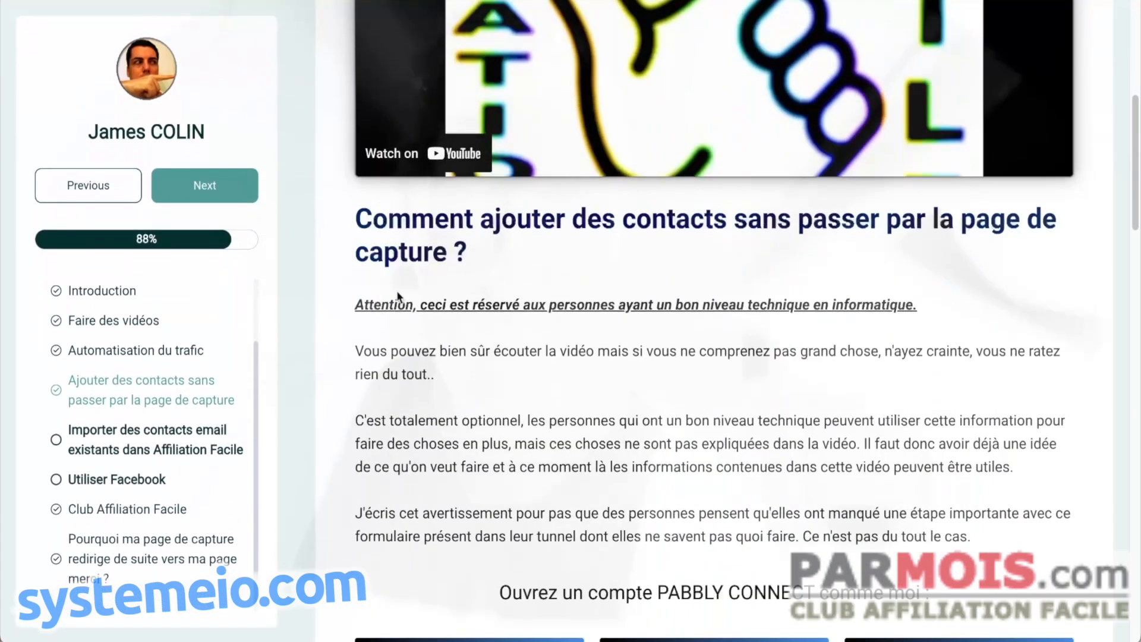
scroll("down", 3)
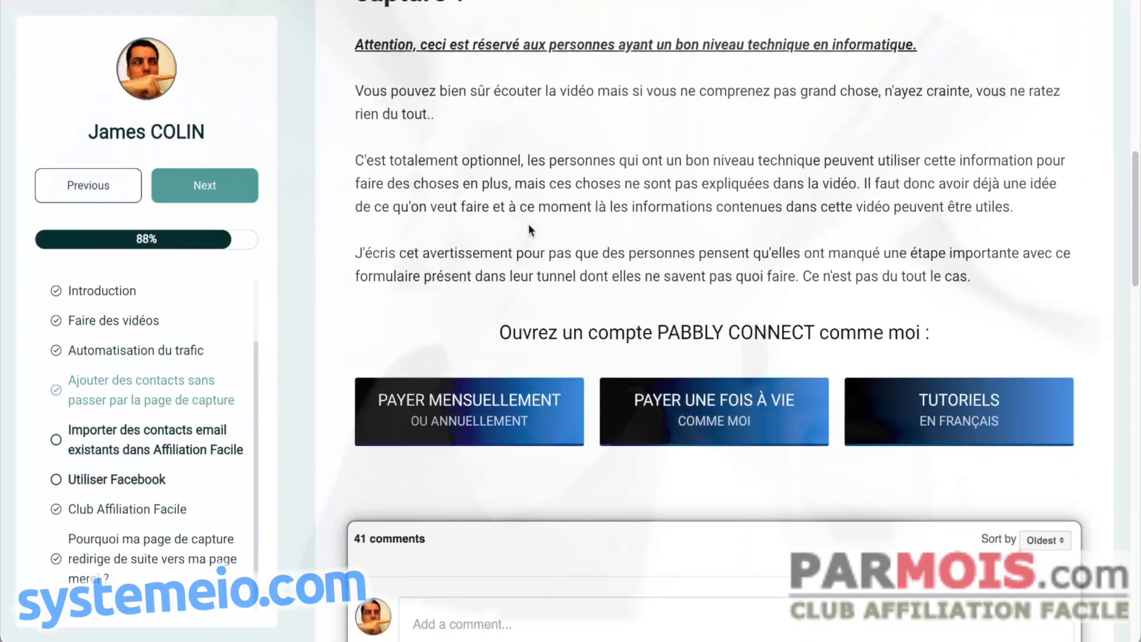
scroll("down", 3)
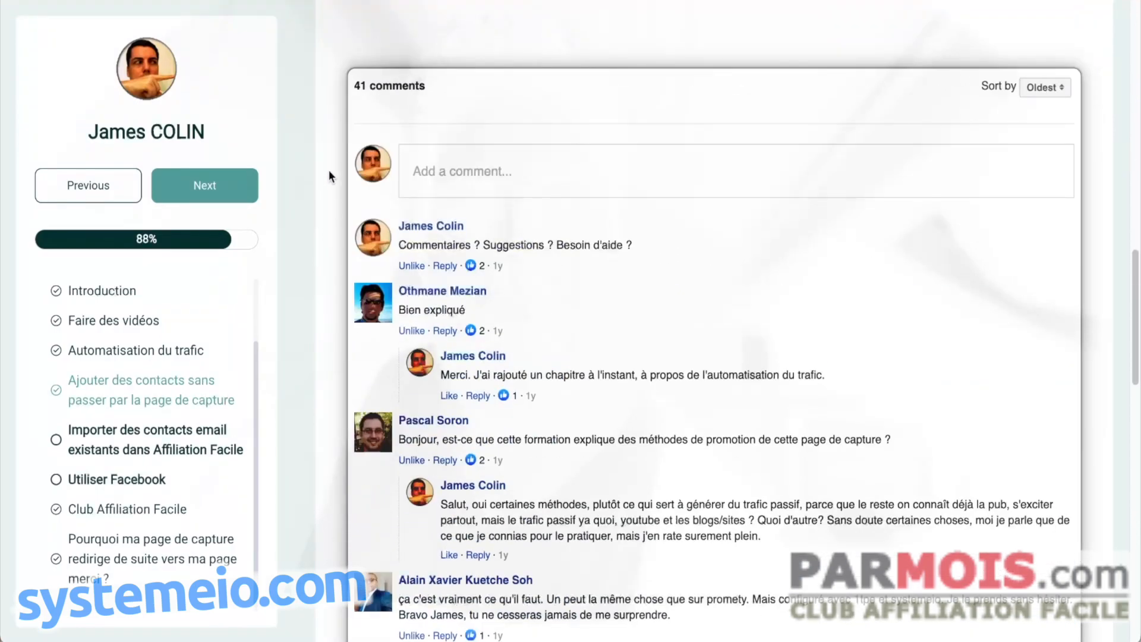
scroll("down", 3)
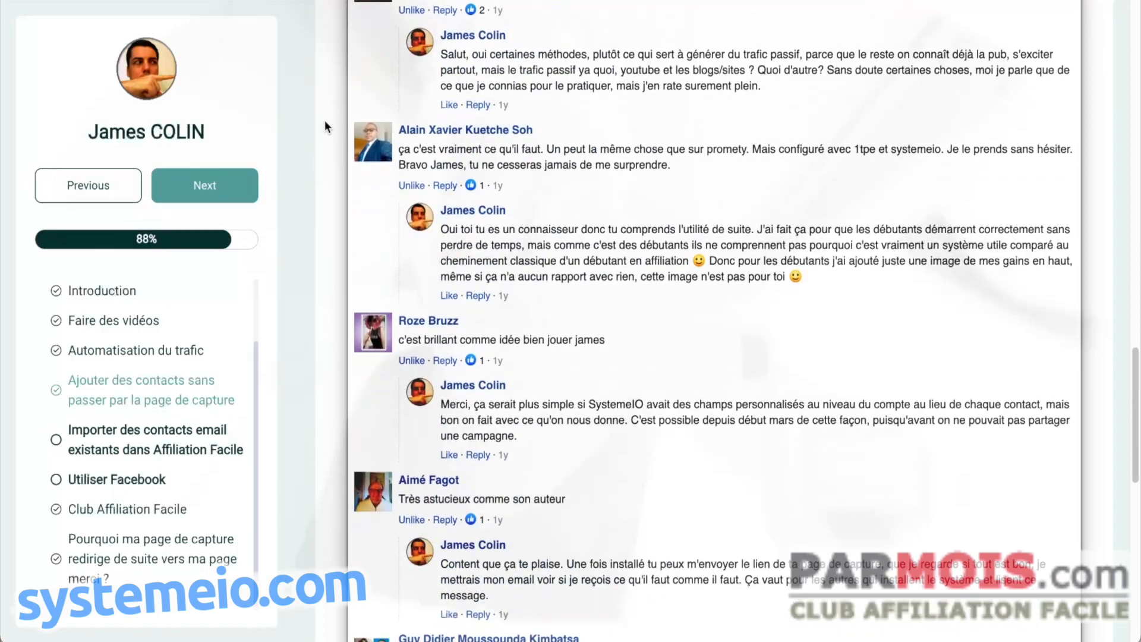
scroll("down", 3)
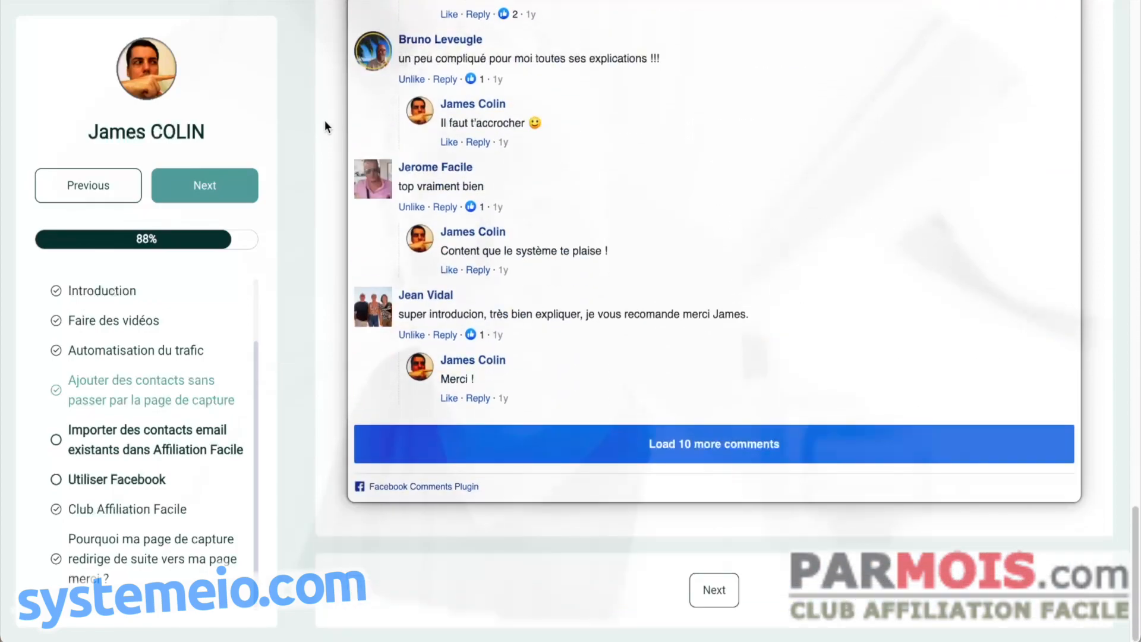
mouse_move(715, 588)
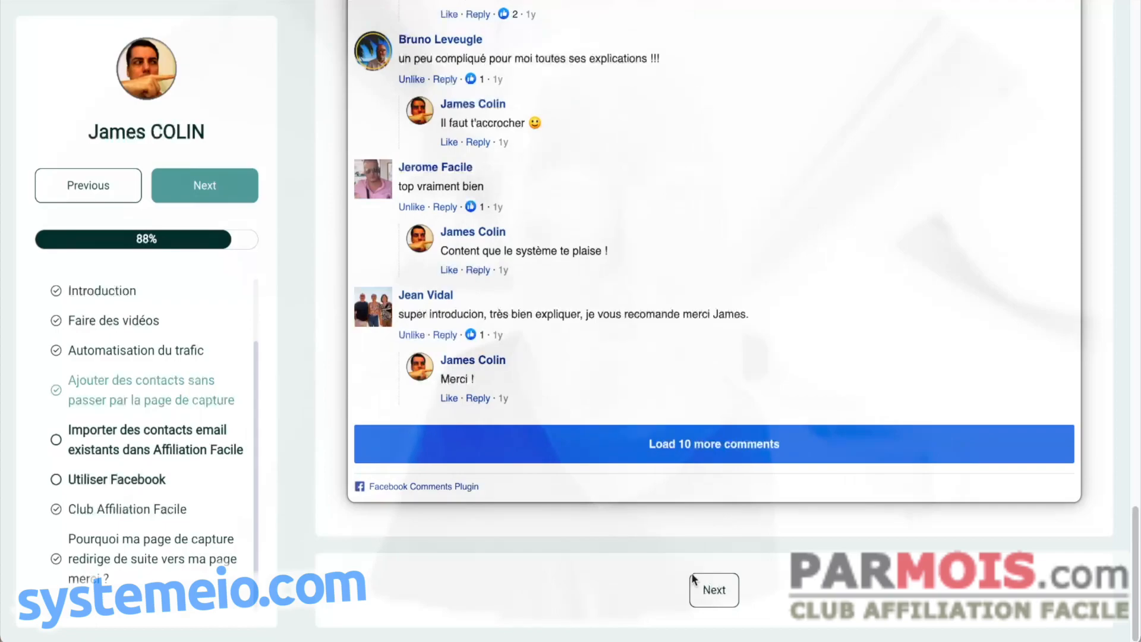
mouse_move(296, 476)
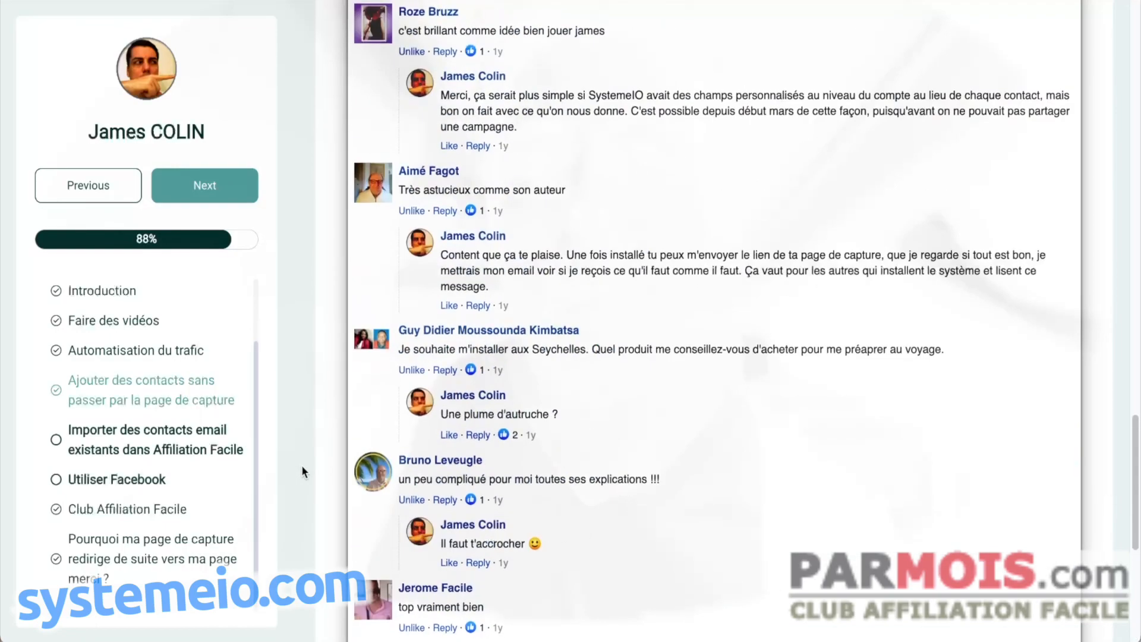
scroll("up", 3)
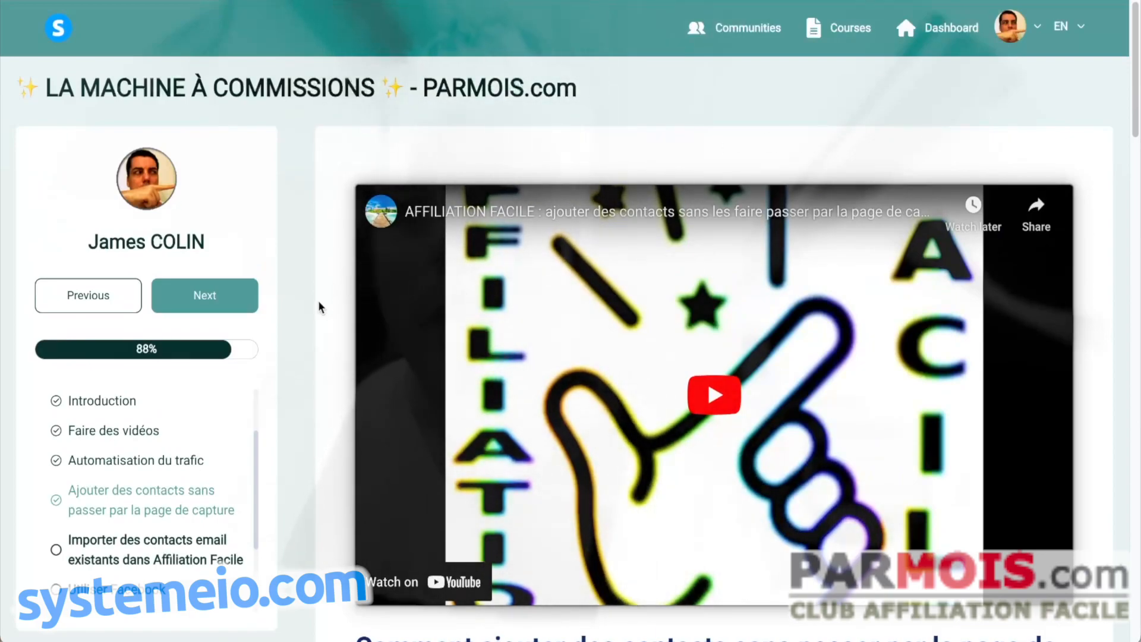
scroll("down", 3)
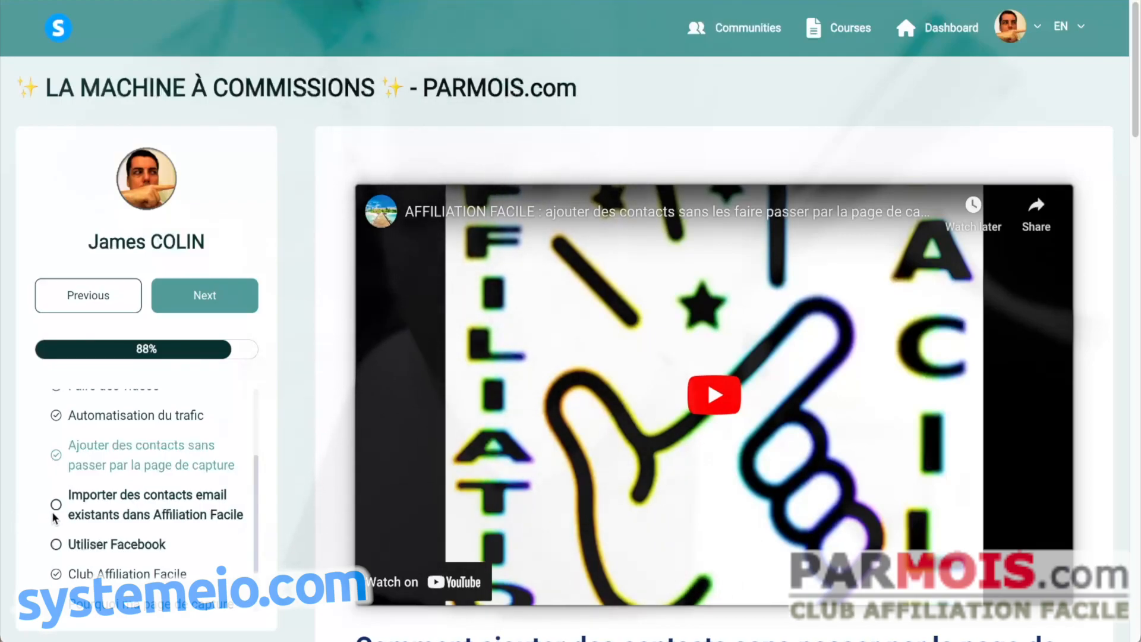
mouse_move(314, 347)
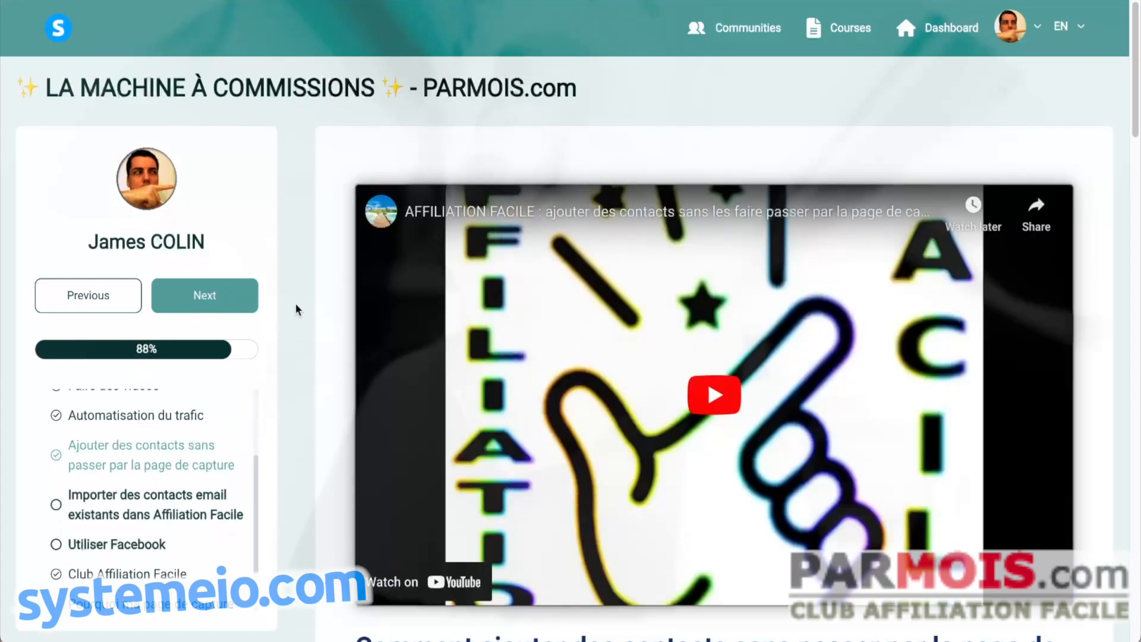
left_click(205, 296)
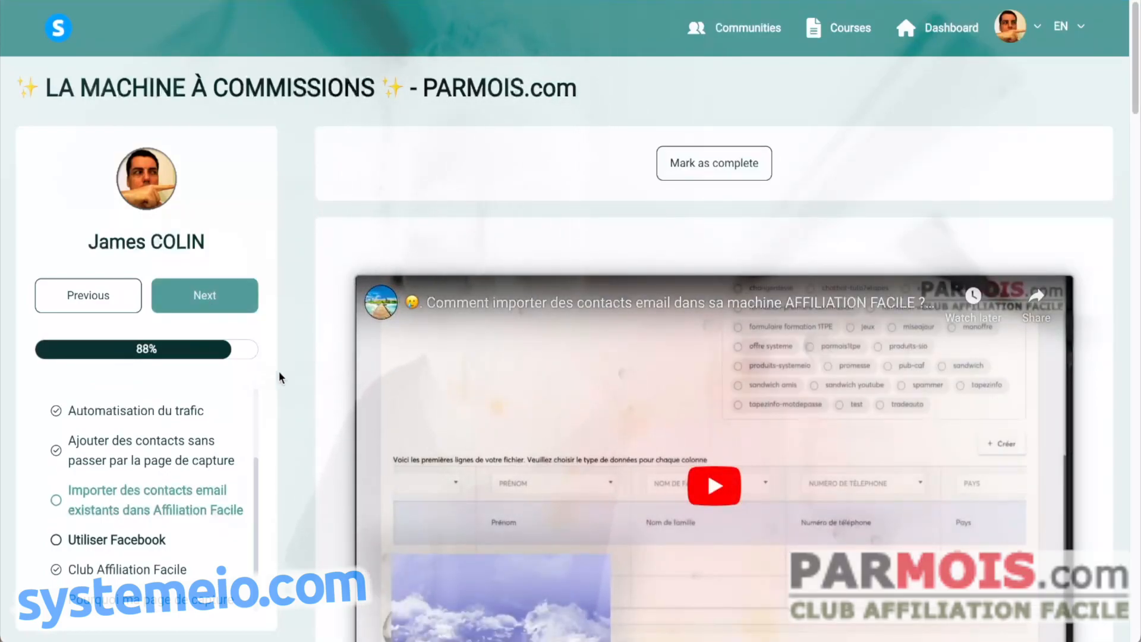
mouse_move(415, 236)
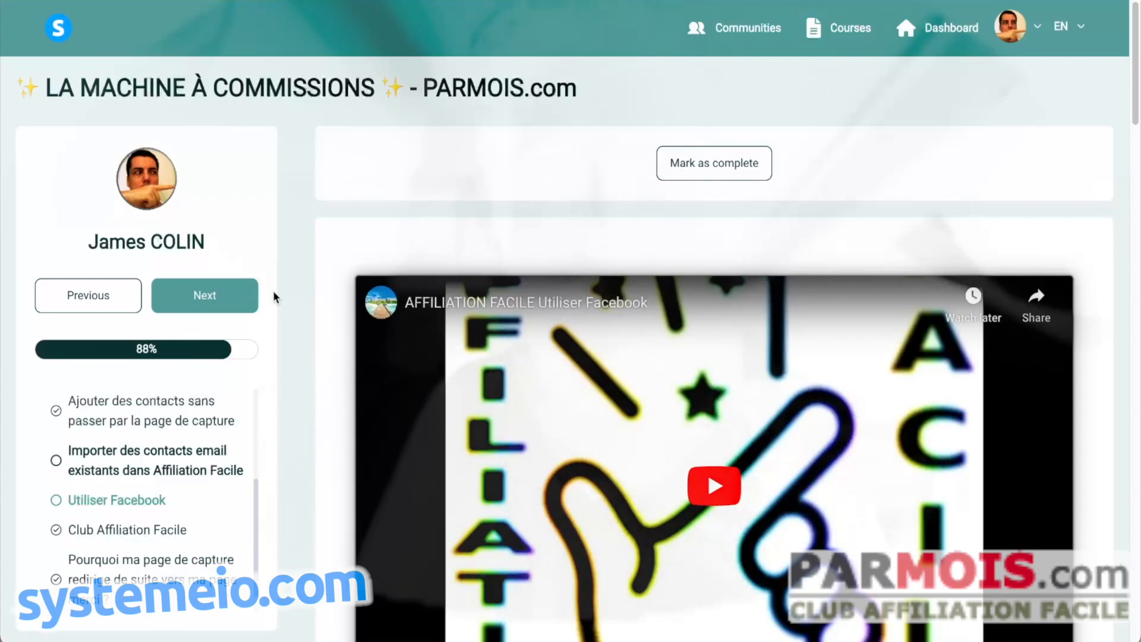
mouse_move(566, 188)
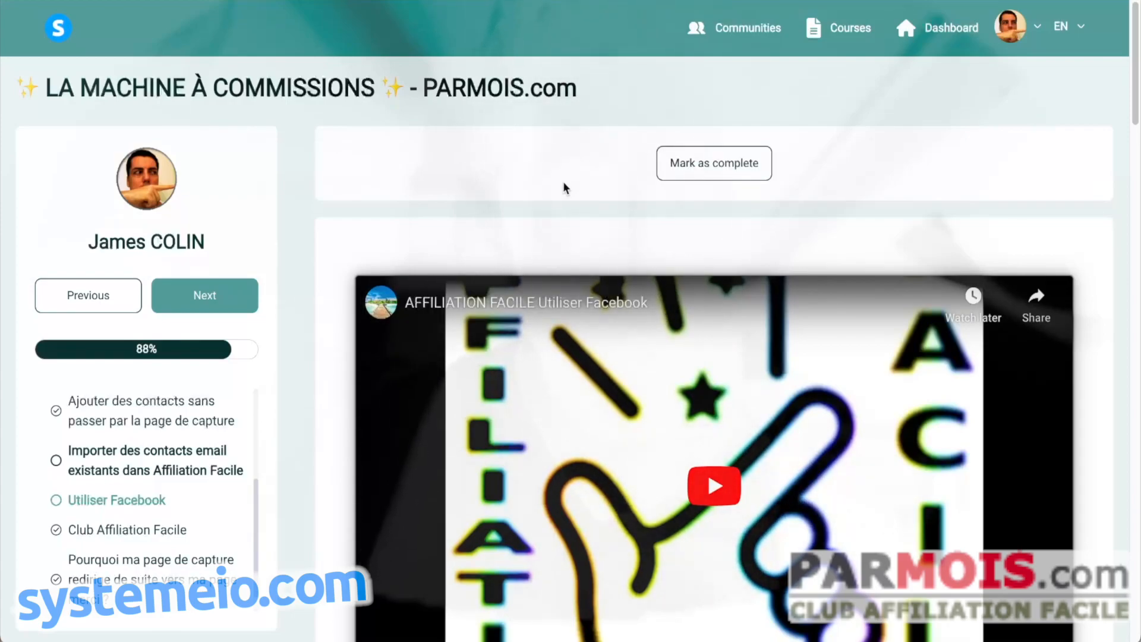
mouse_move(190, 359)
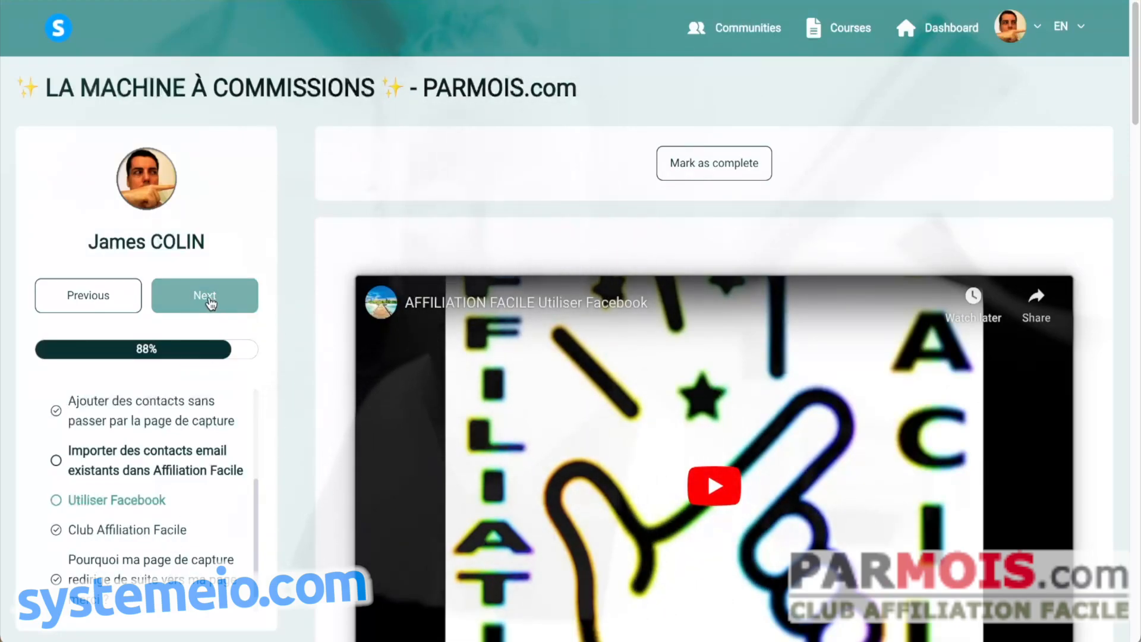
Go to the next lesson, Club Affiliation Facile, and look through its video and comments
left_click(205, 296)
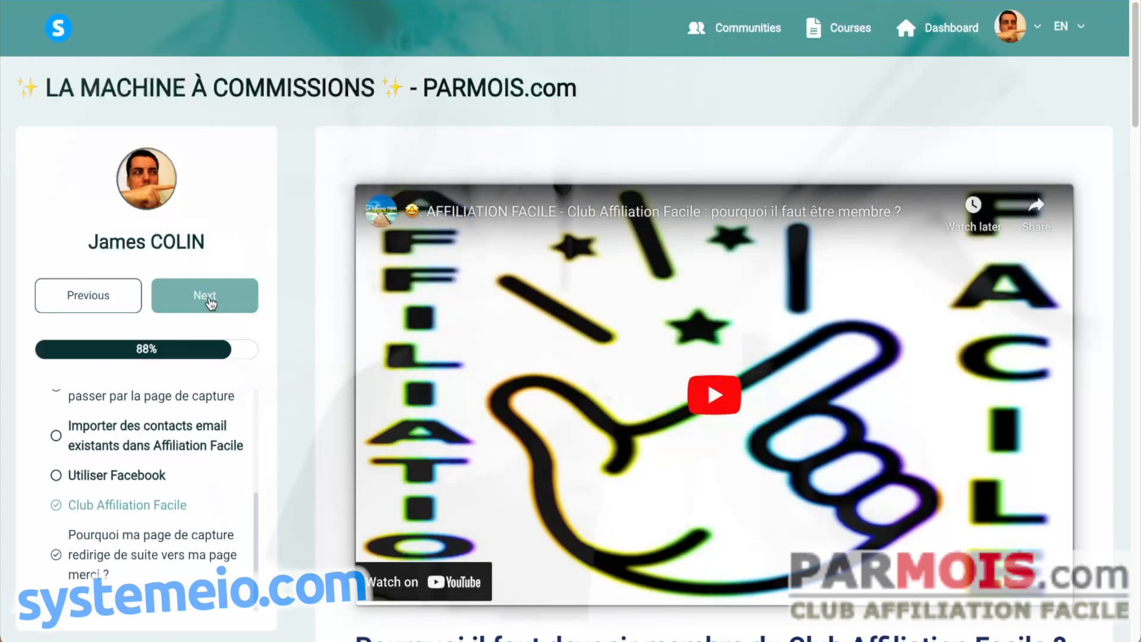
scroll("down", 3)
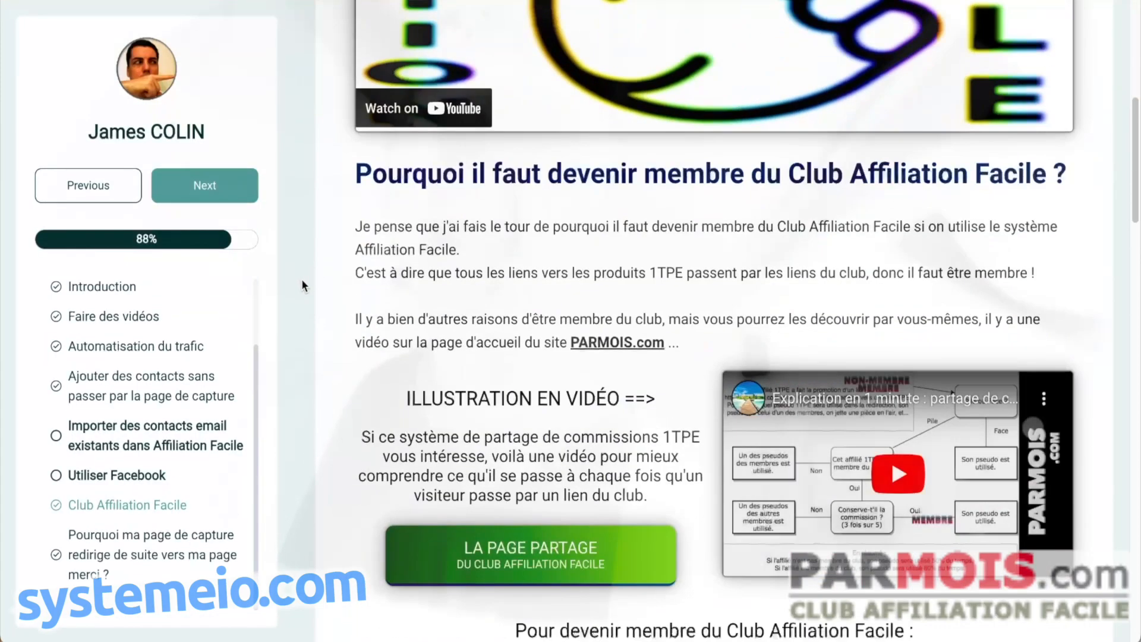
scroll("down", 3)
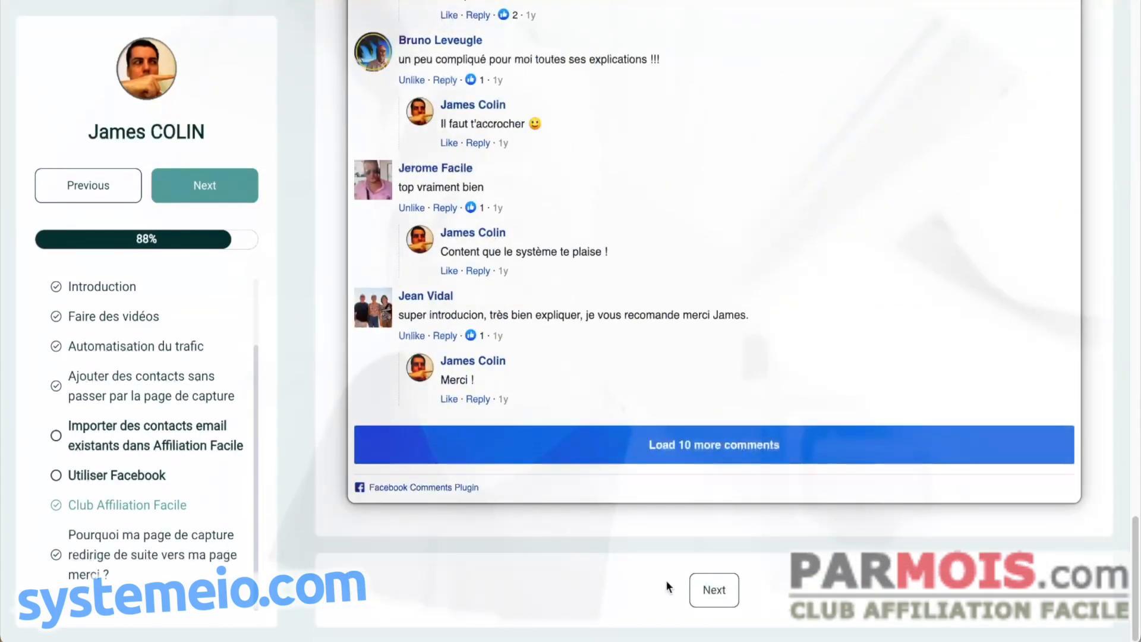
mouse_move(299, 420)
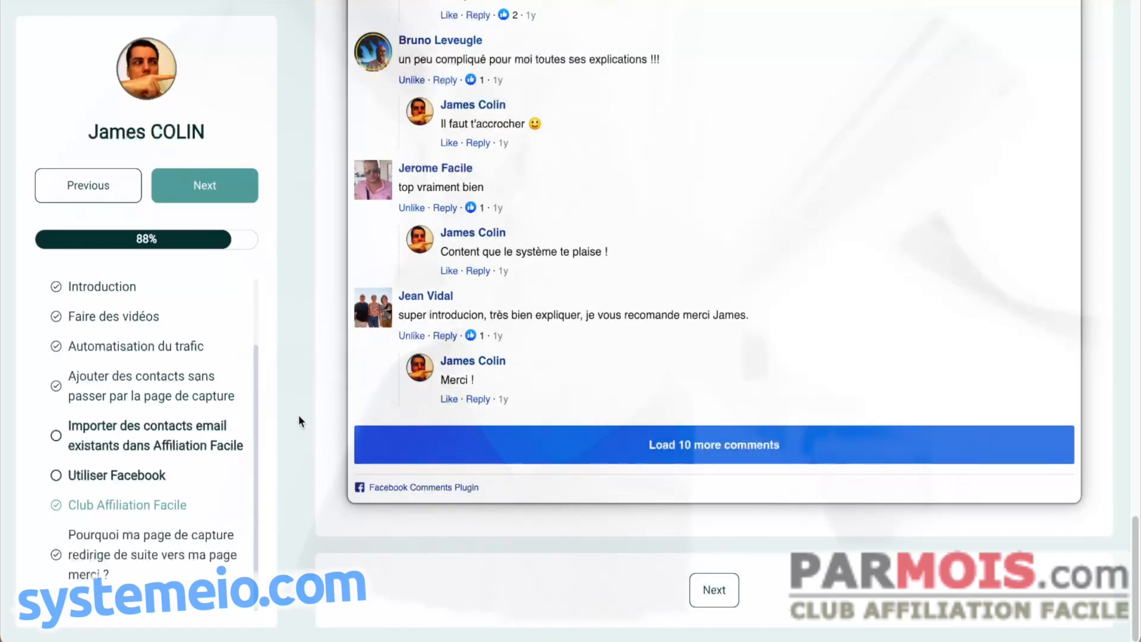
scroll("up", 3)
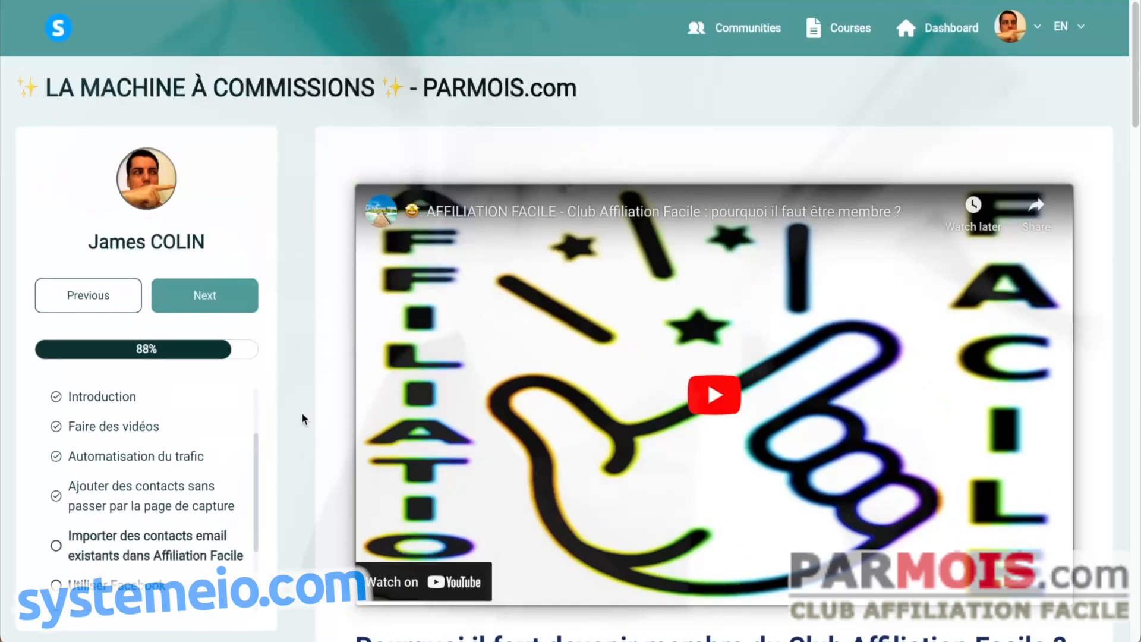
mouse_move(316, 357)
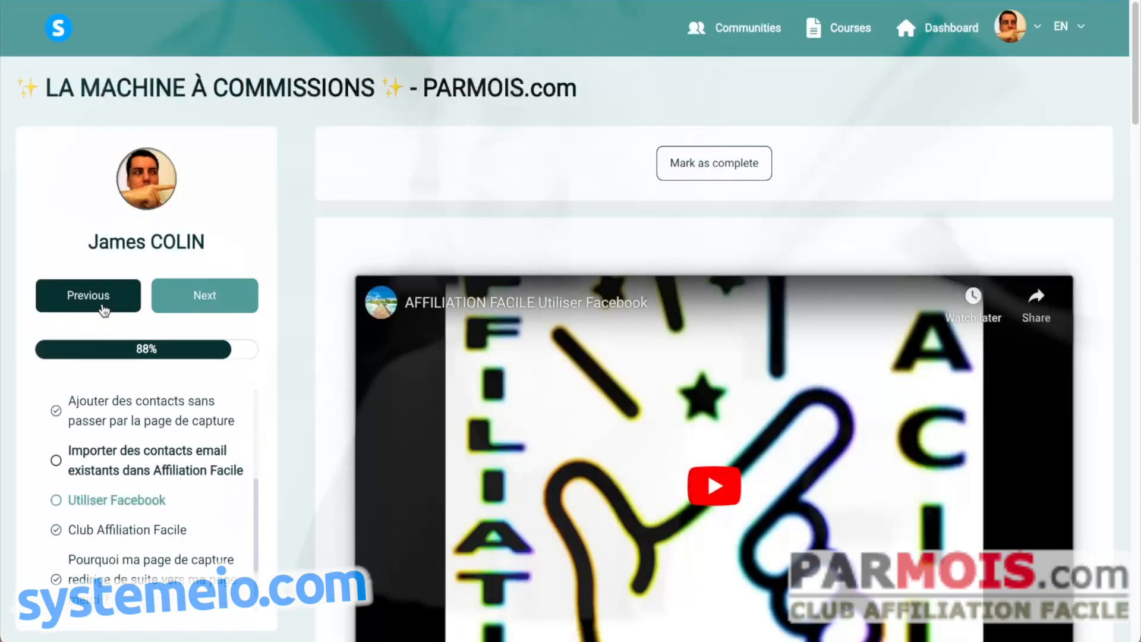
mouse_move(111, 324)
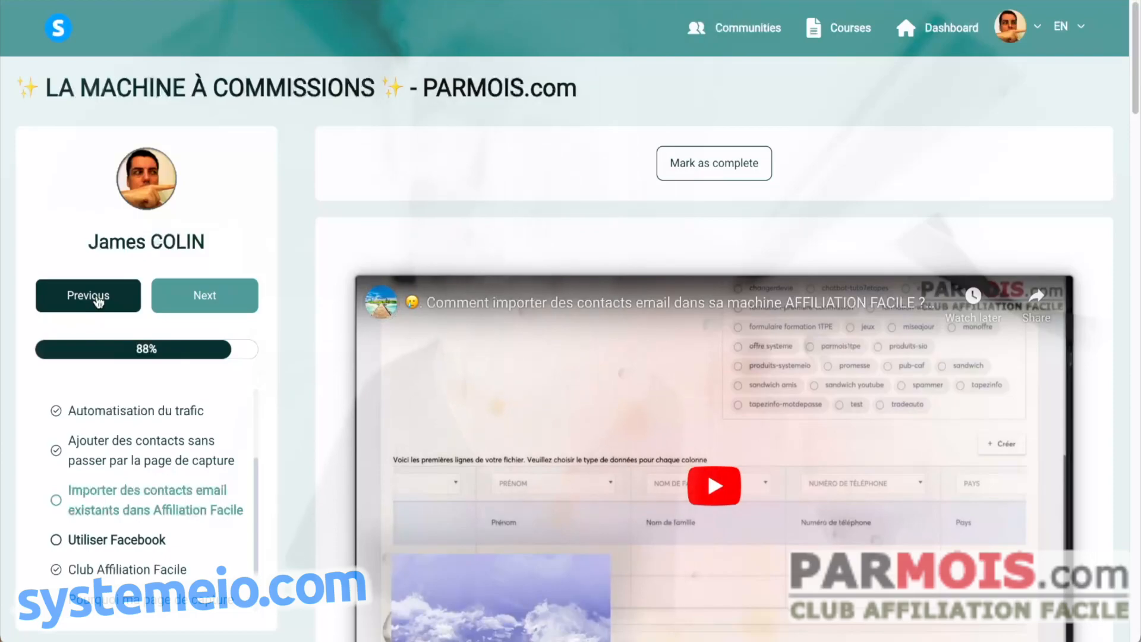
Go back with Previous toward the Importer des contacts email lesson
left_click(87, 296)
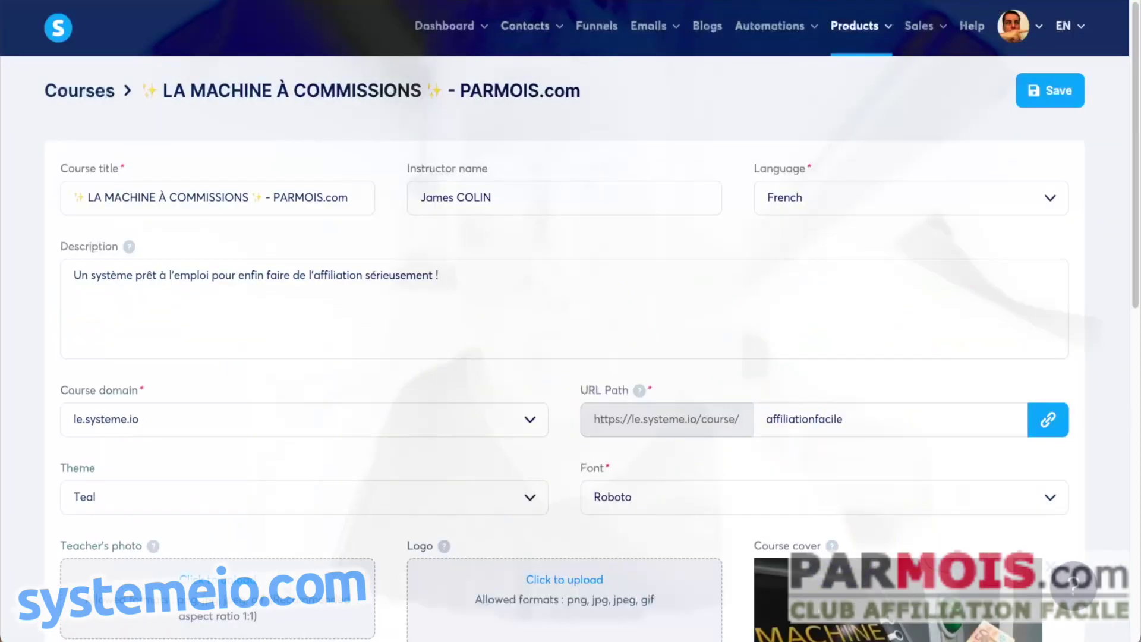
Review the Embedded HTML/JS code field's script lines for moving the Mark as complete button
scroll("down", 3)
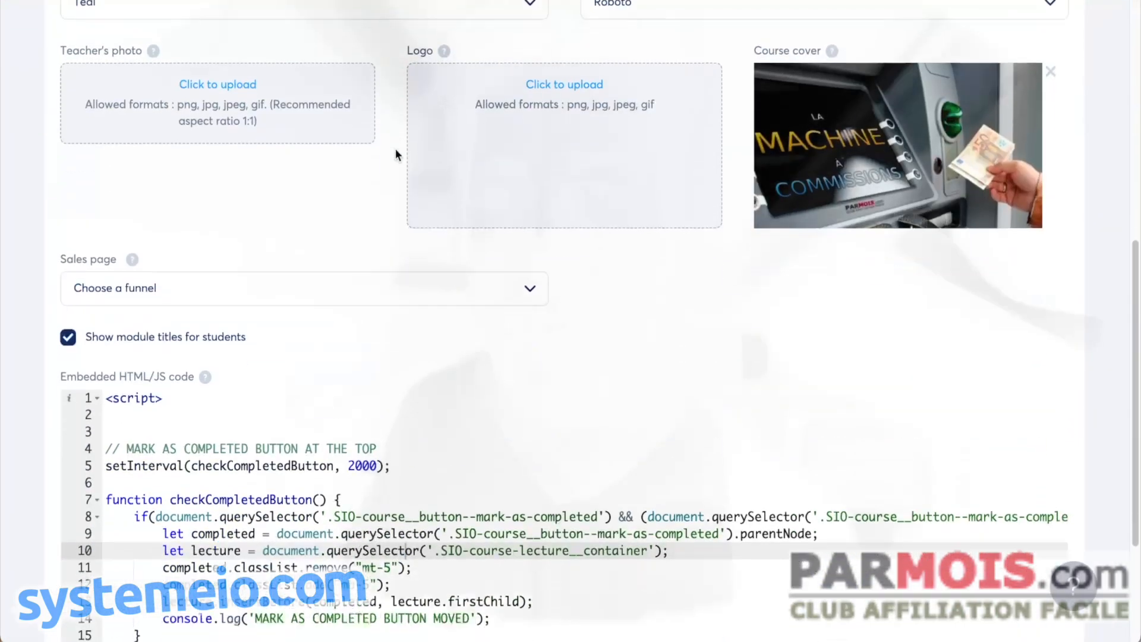
scroll("down", 3)
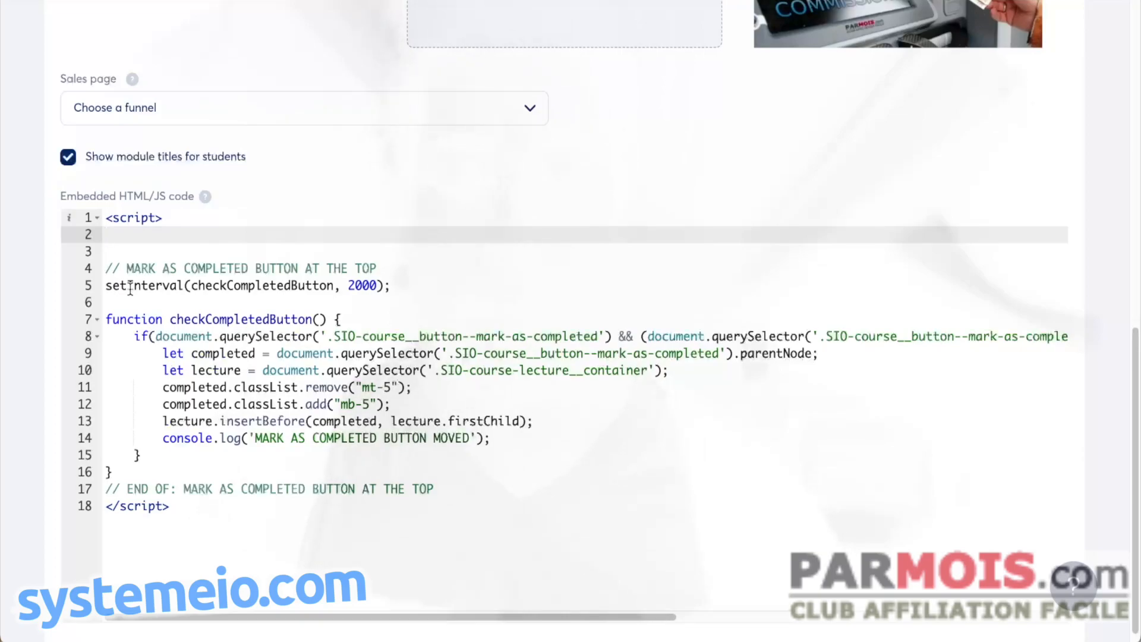
left_click(108, 234)
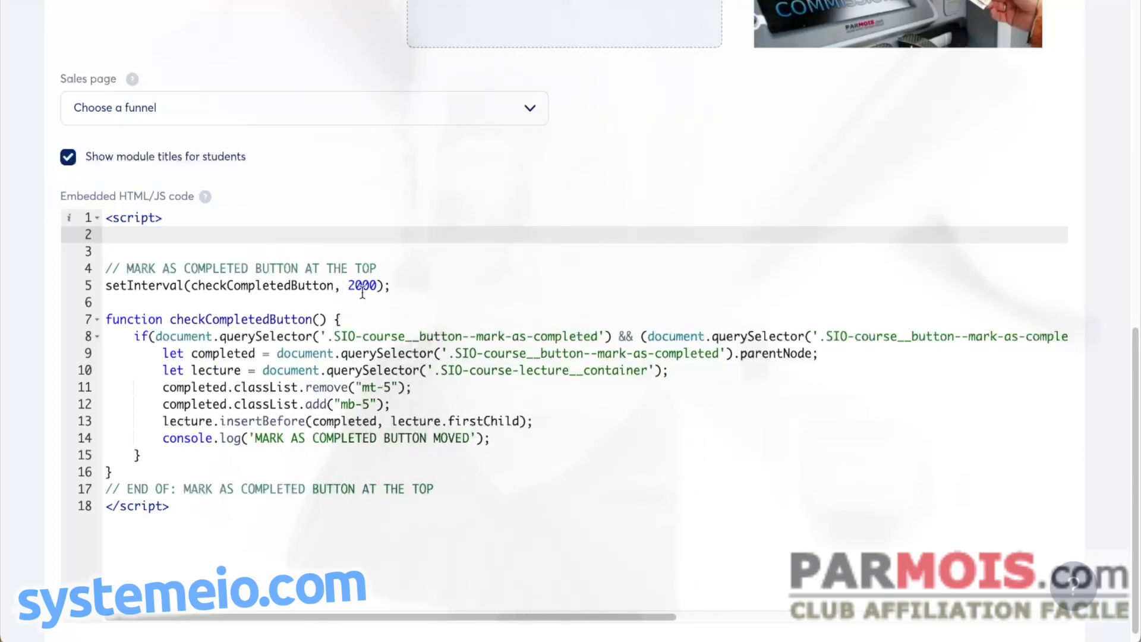
left_click(107, 234)
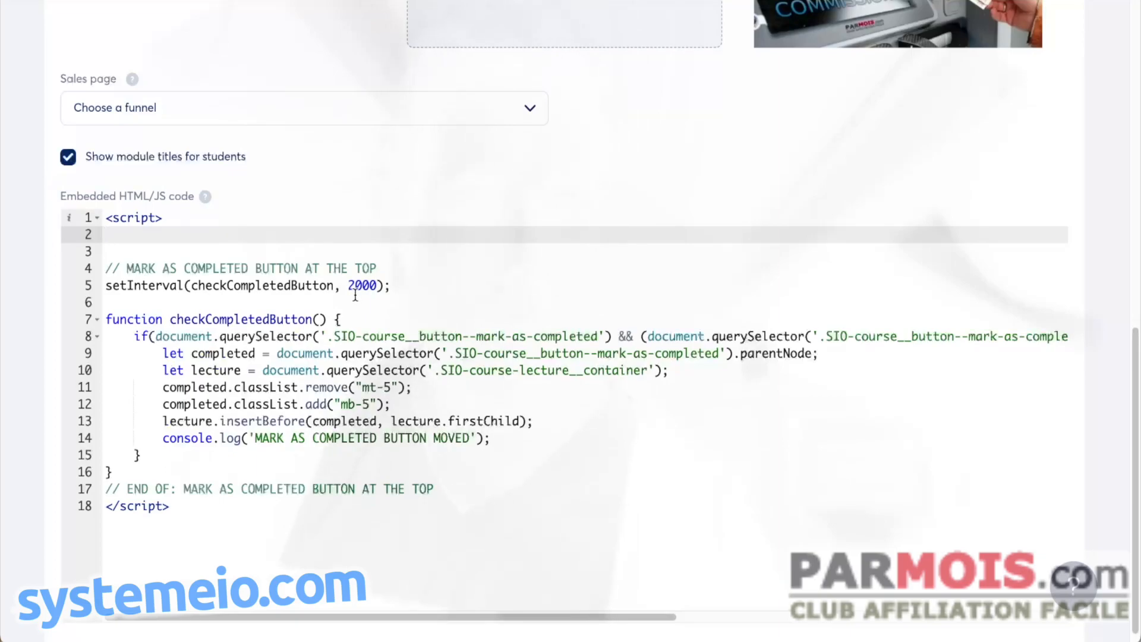
left_click(106, 234)
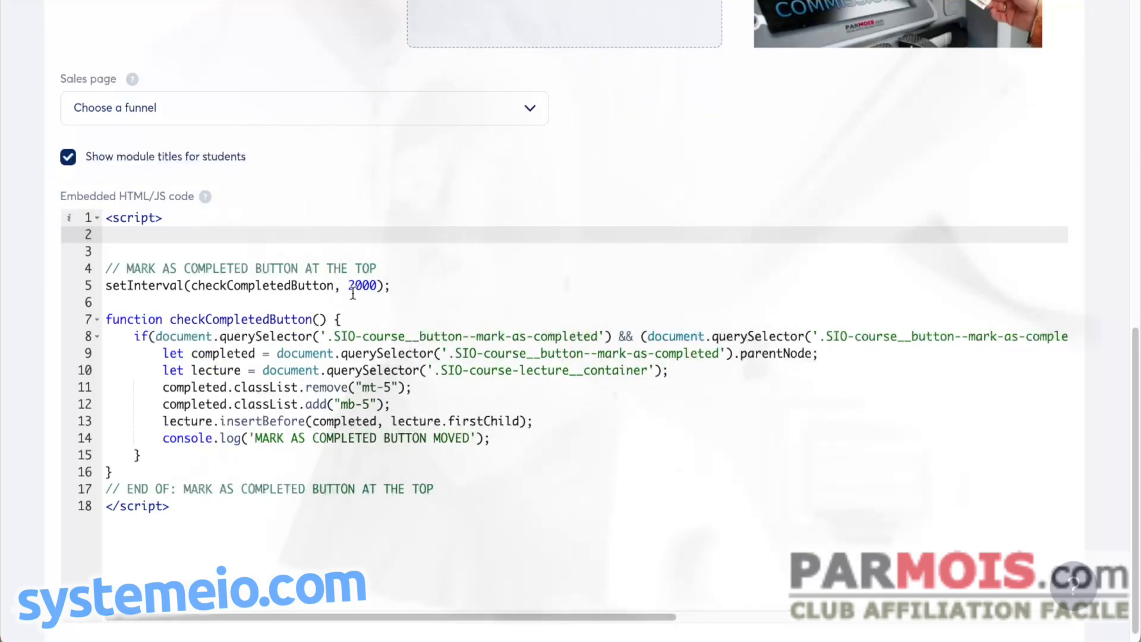
left_click(106, 234)
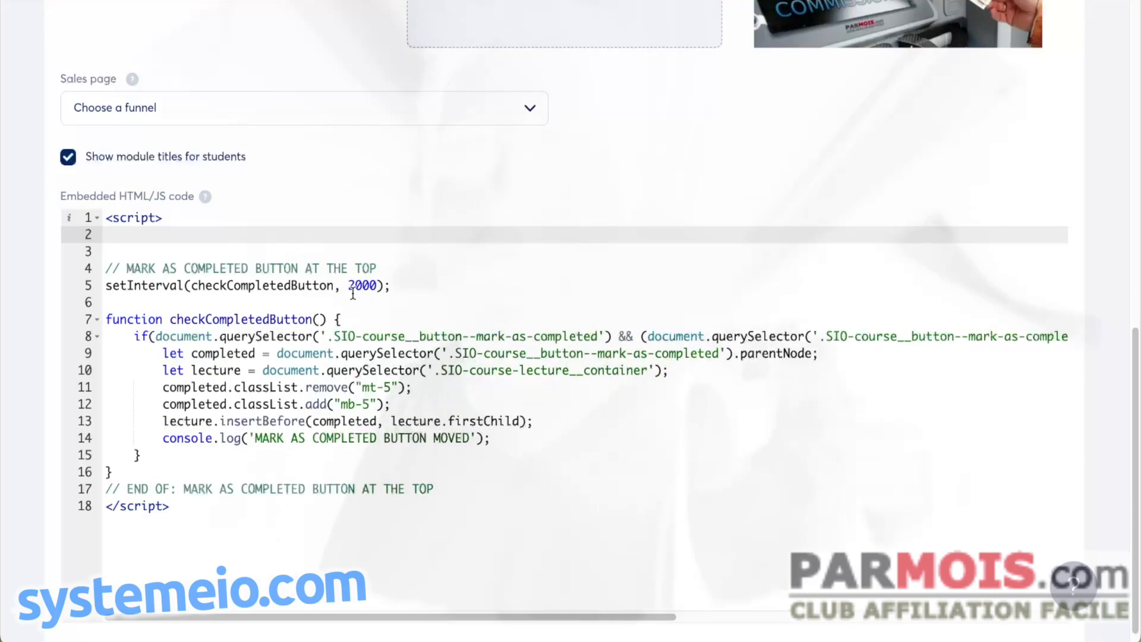
left_click(107, 234)
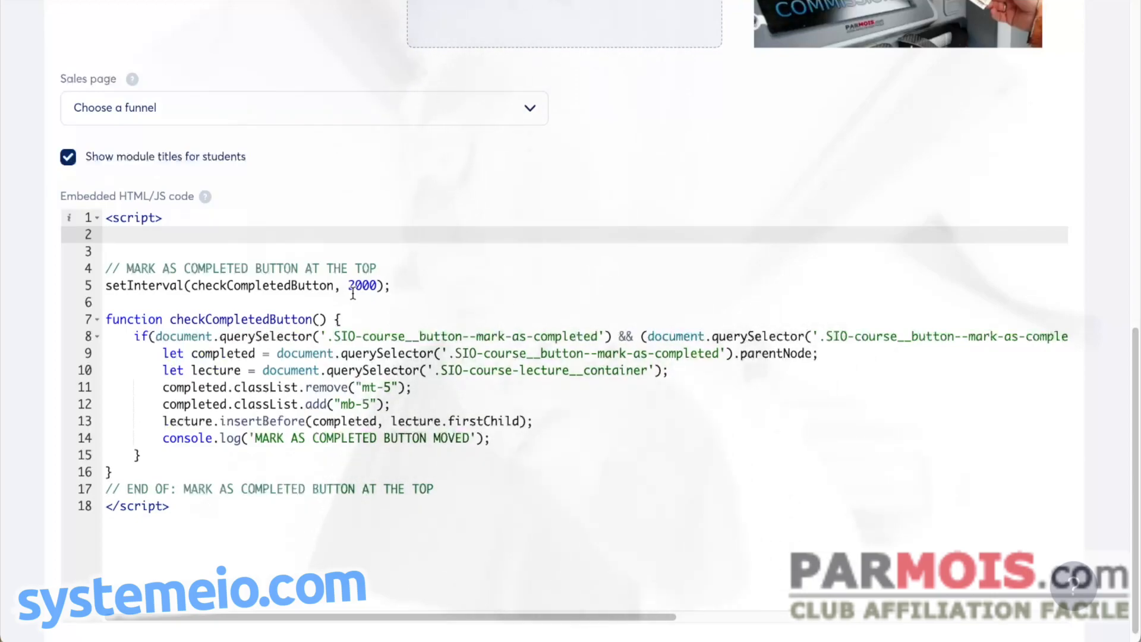
left_click(106, 234)
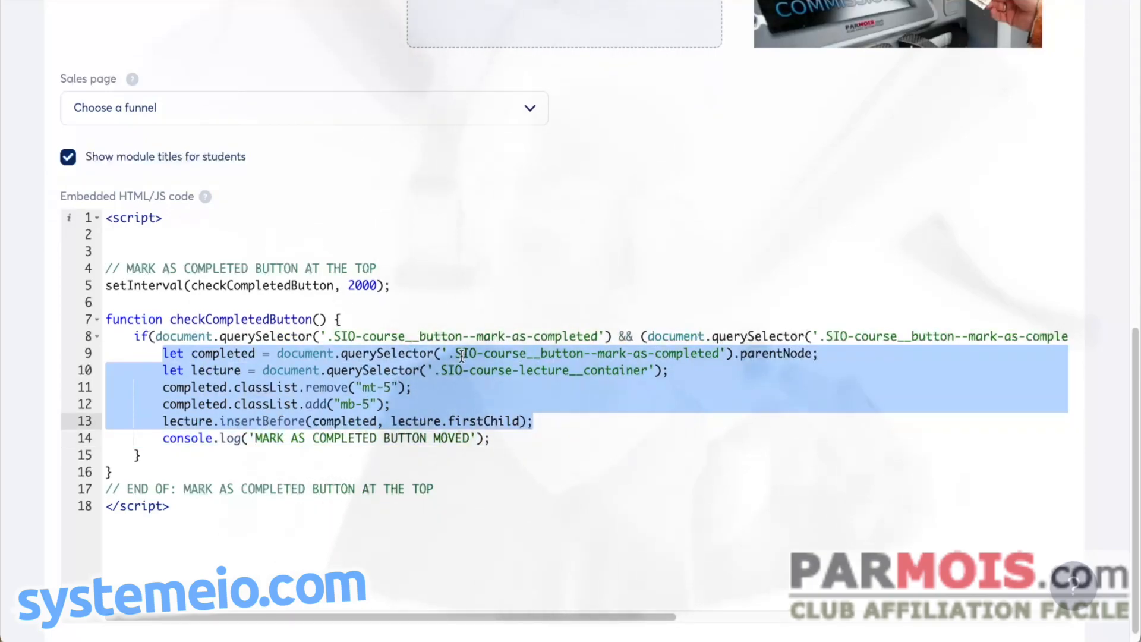
Switch to the student view of the lesson on adding contacts without the capture page
left_click(159, 386)
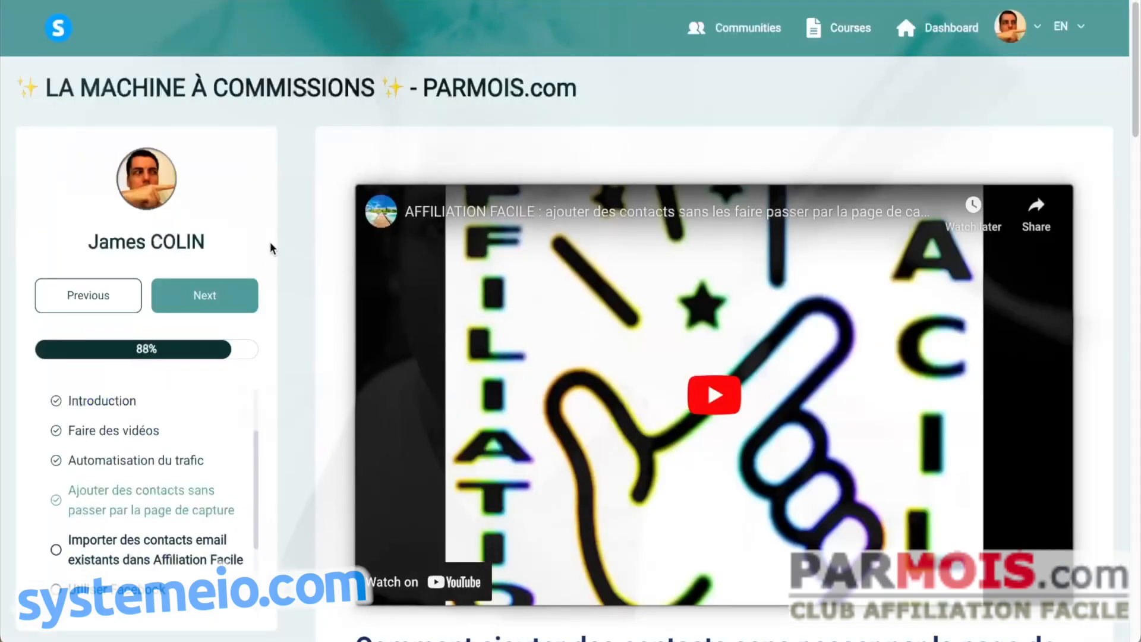
scroll("down", 3)
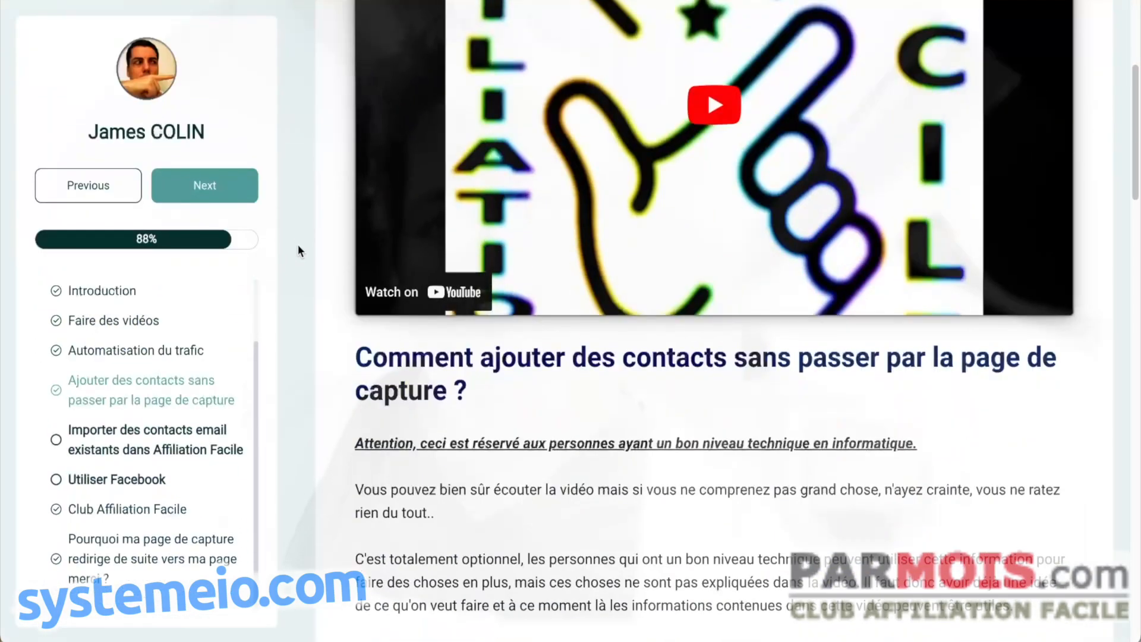
scroll("down", 3)
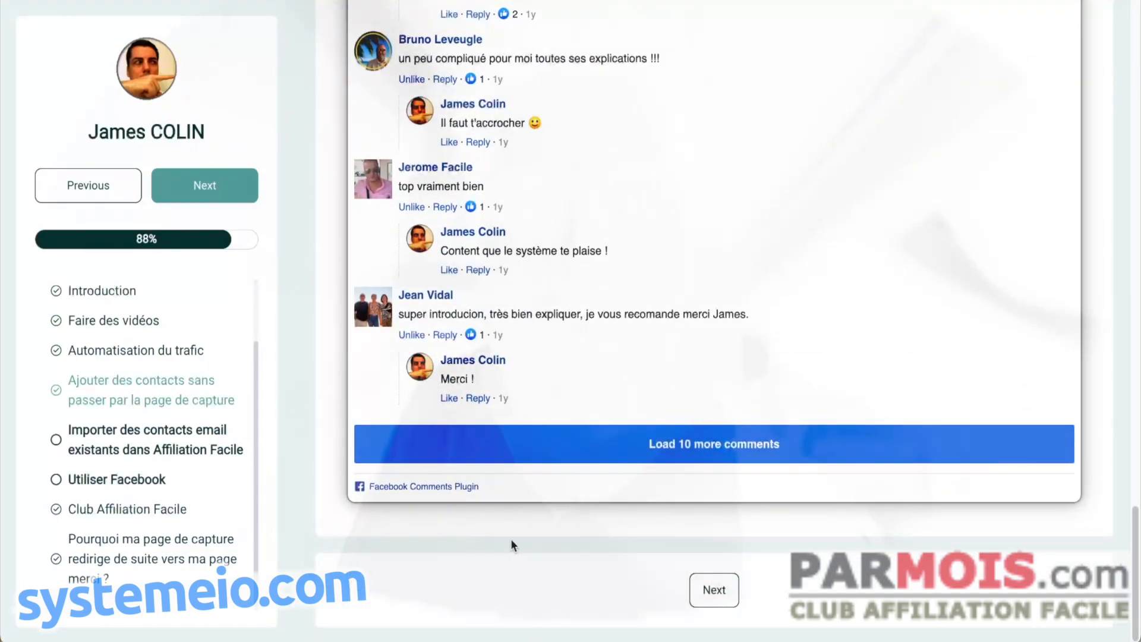
mouse_move(560, 569)
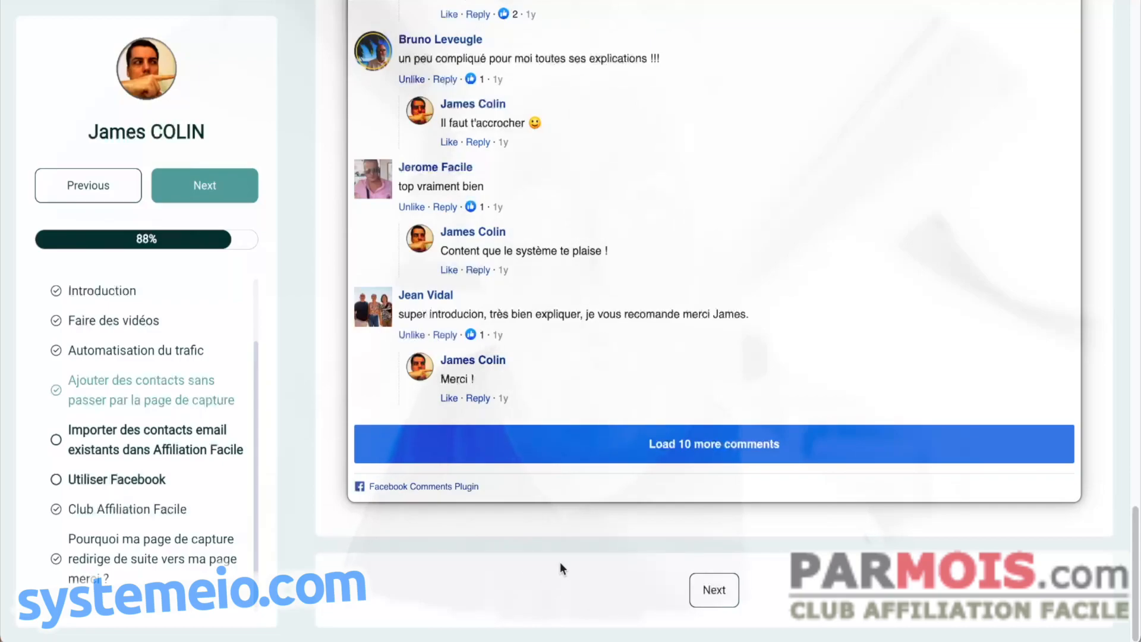
mouse_move(356, 564)
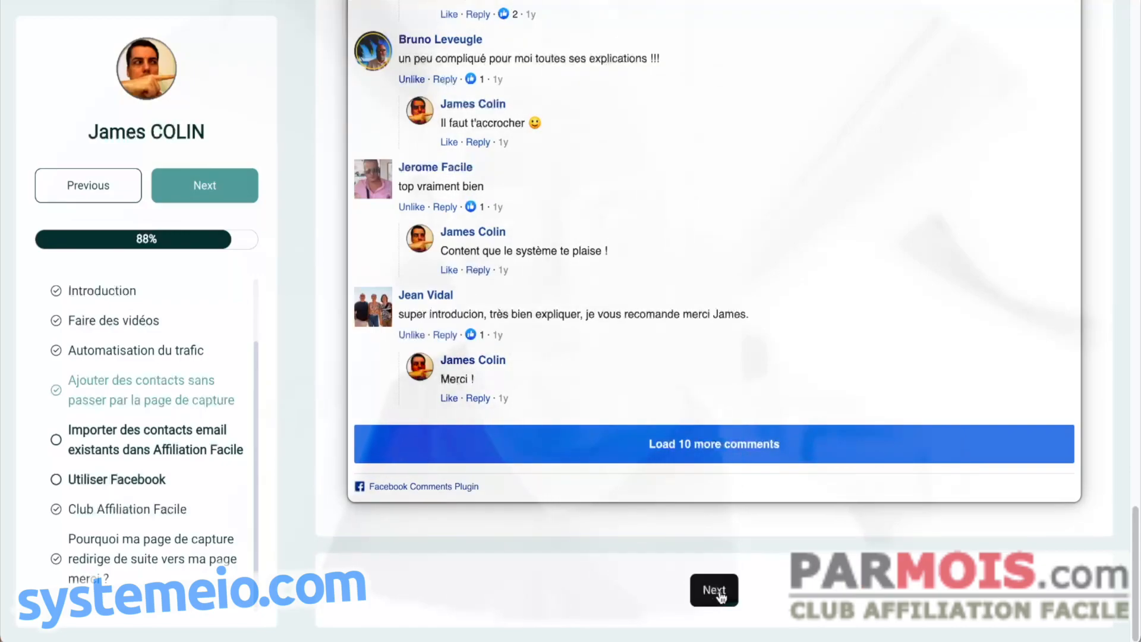
mouse_move(778, 620)
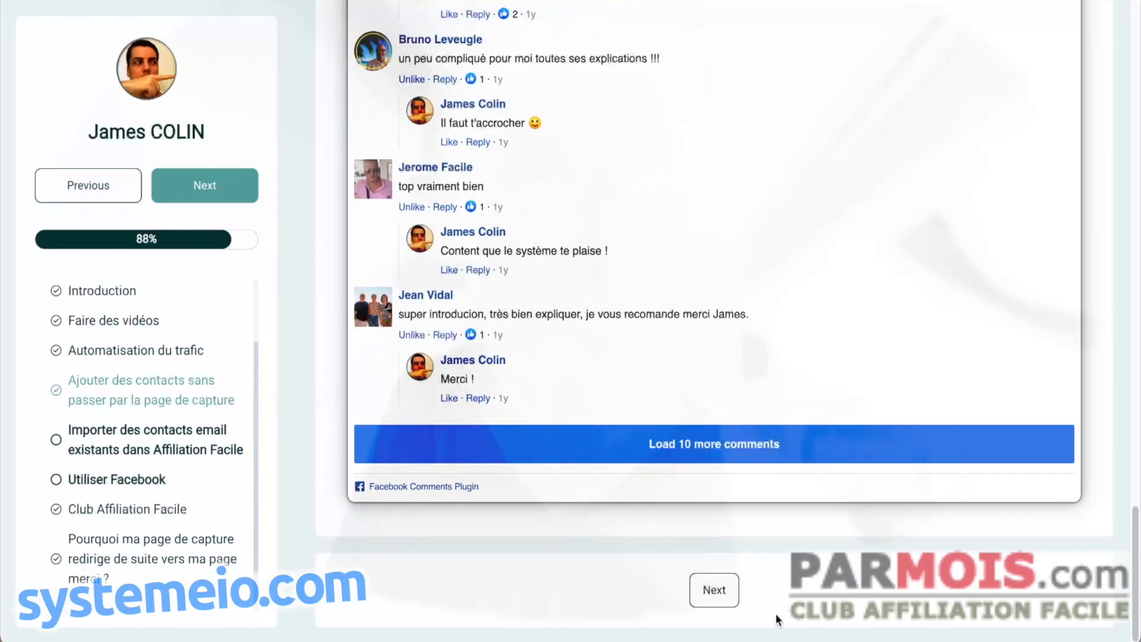
mouse_move(519, 555)
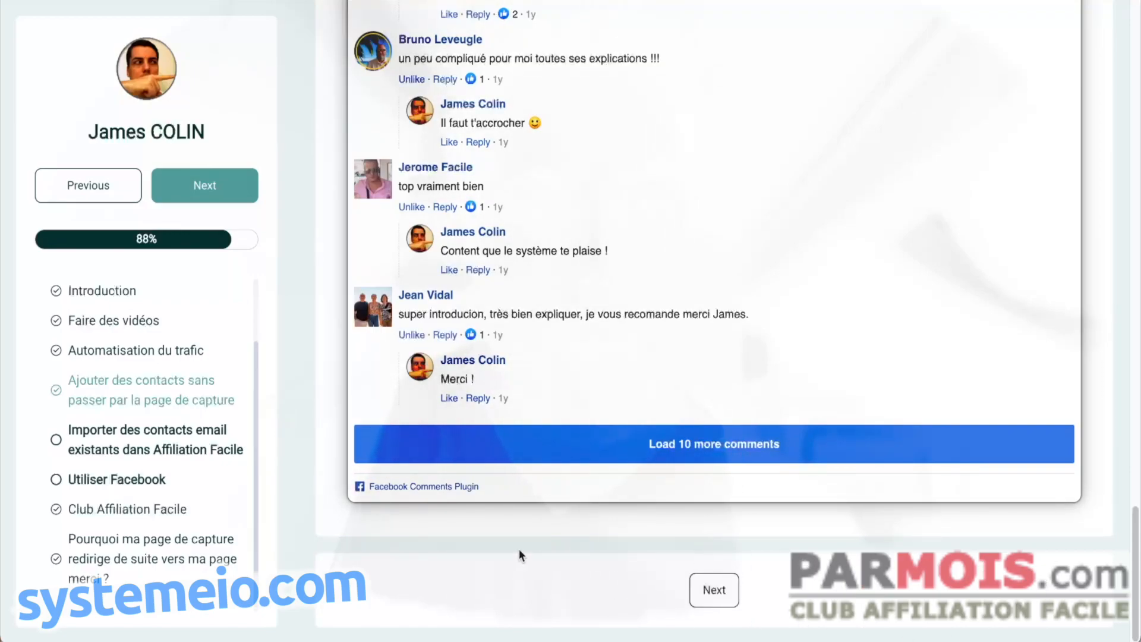
mouse_move(528, 583)
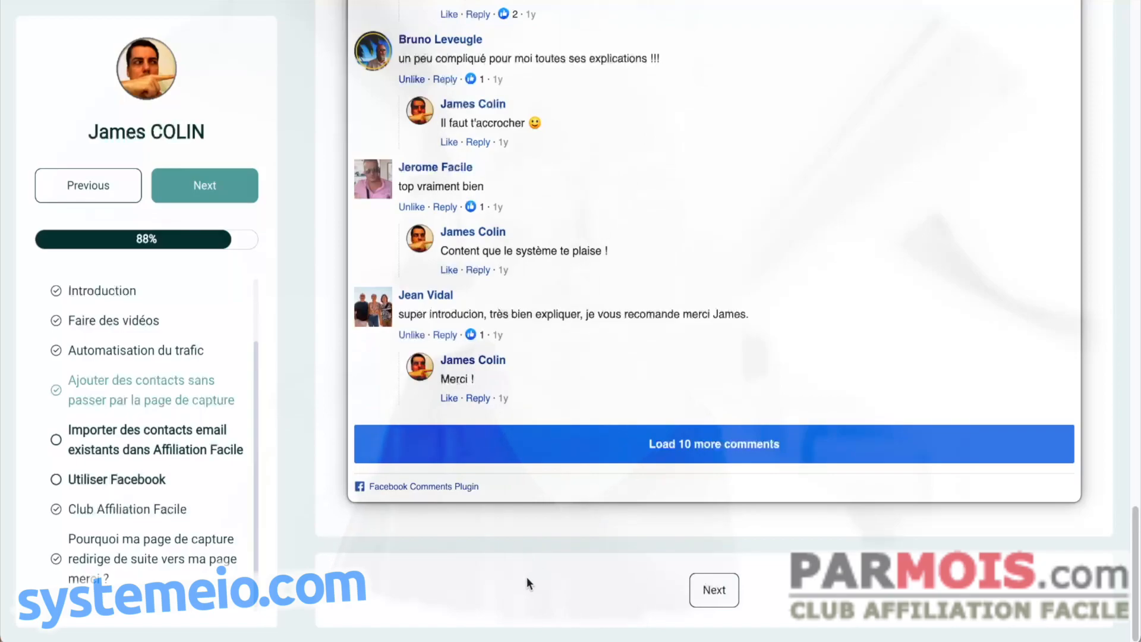
mouse_move(407, 570)
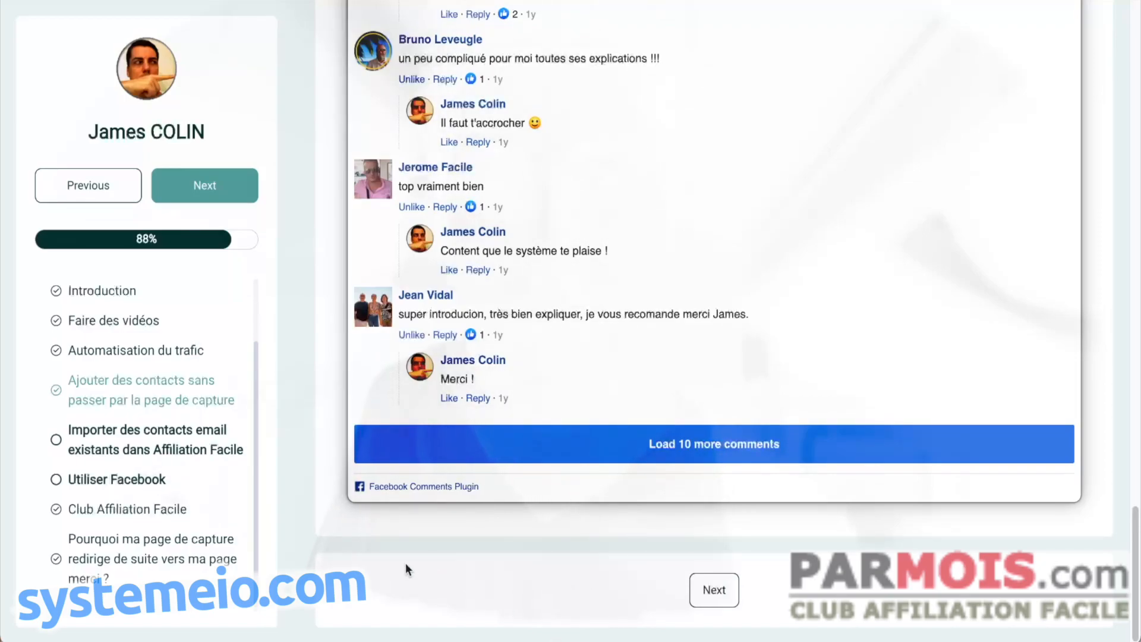
mouse_move(410, 547)
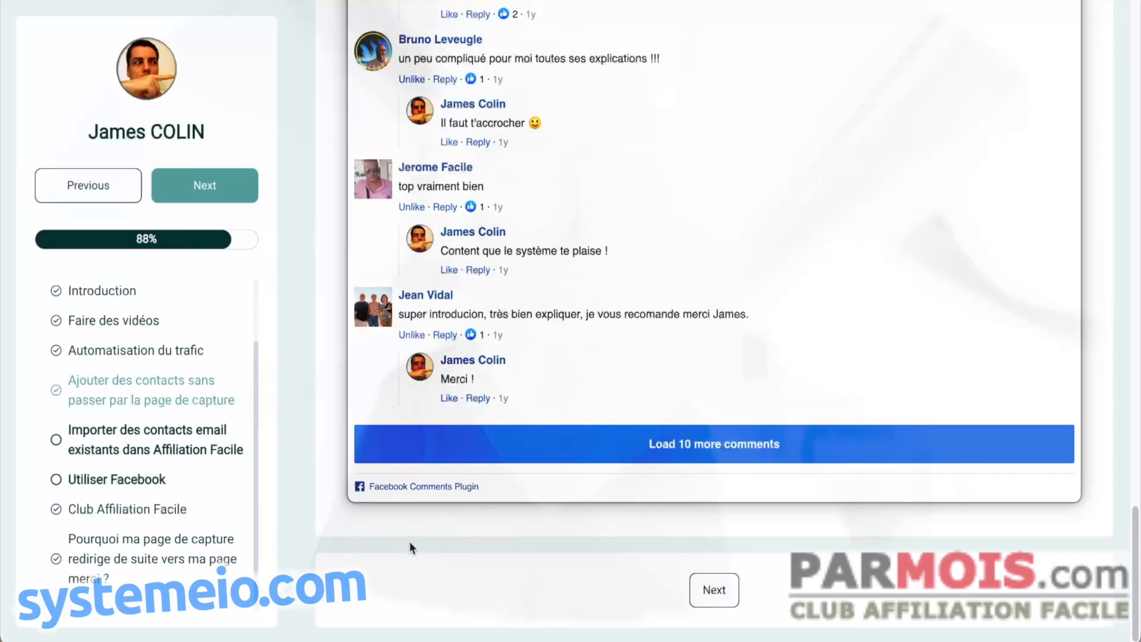
Go to the next lesson, Utiliser Facebook, with its Mark as complete button above the video
left_click(713, 444)
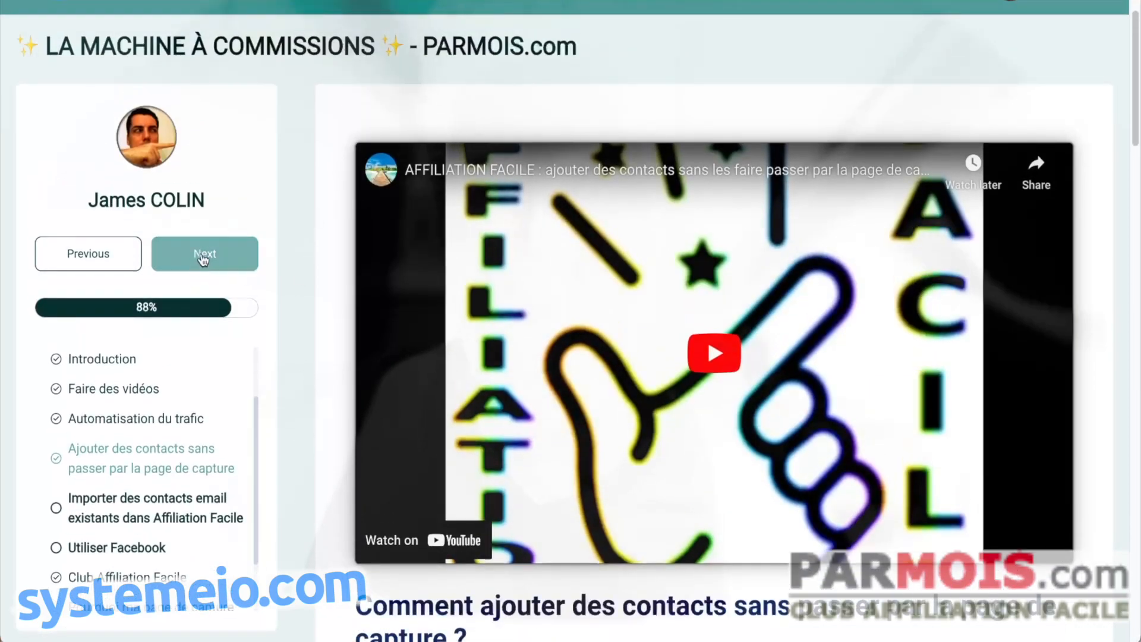
left_click(205, 253)
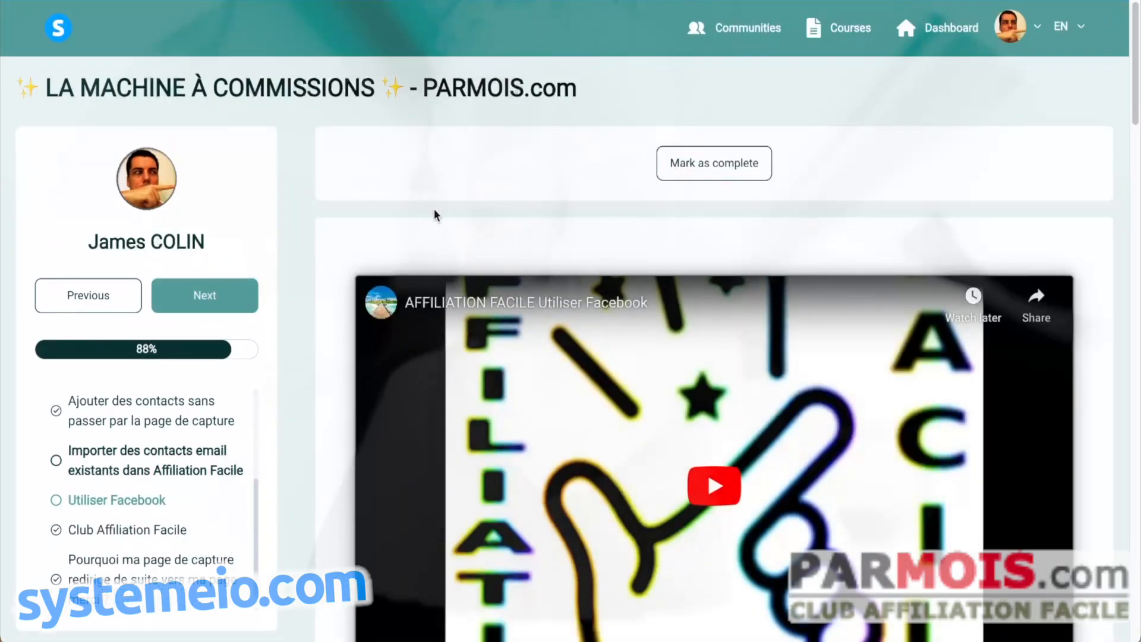
mouse_move(364, 148)
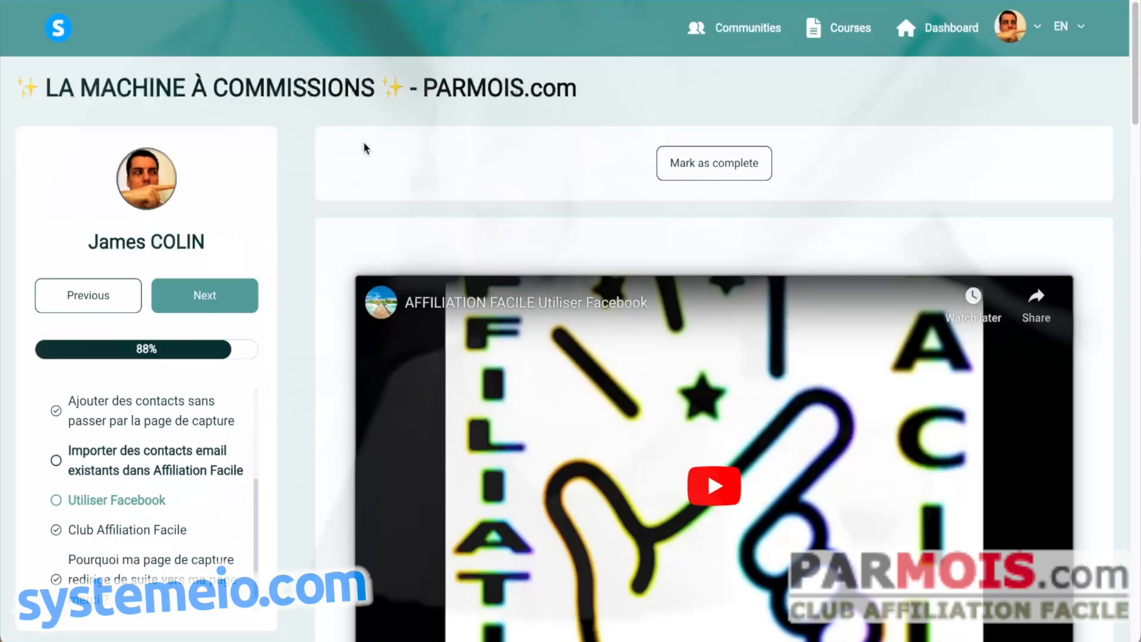
mouse_move(377, 173)
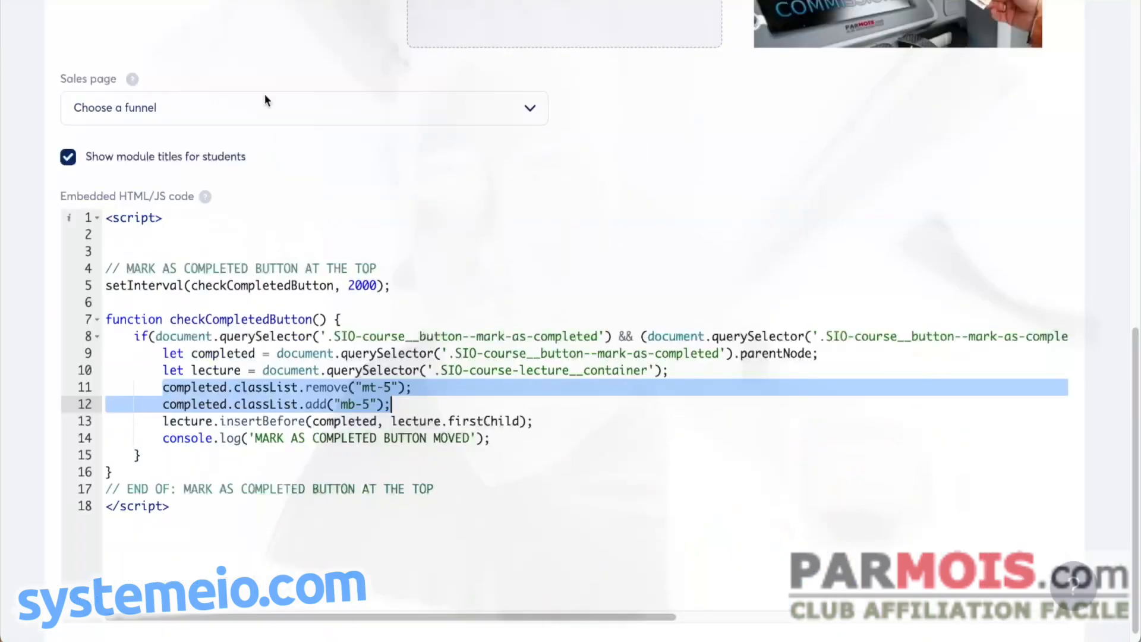
left_click(219, 388)
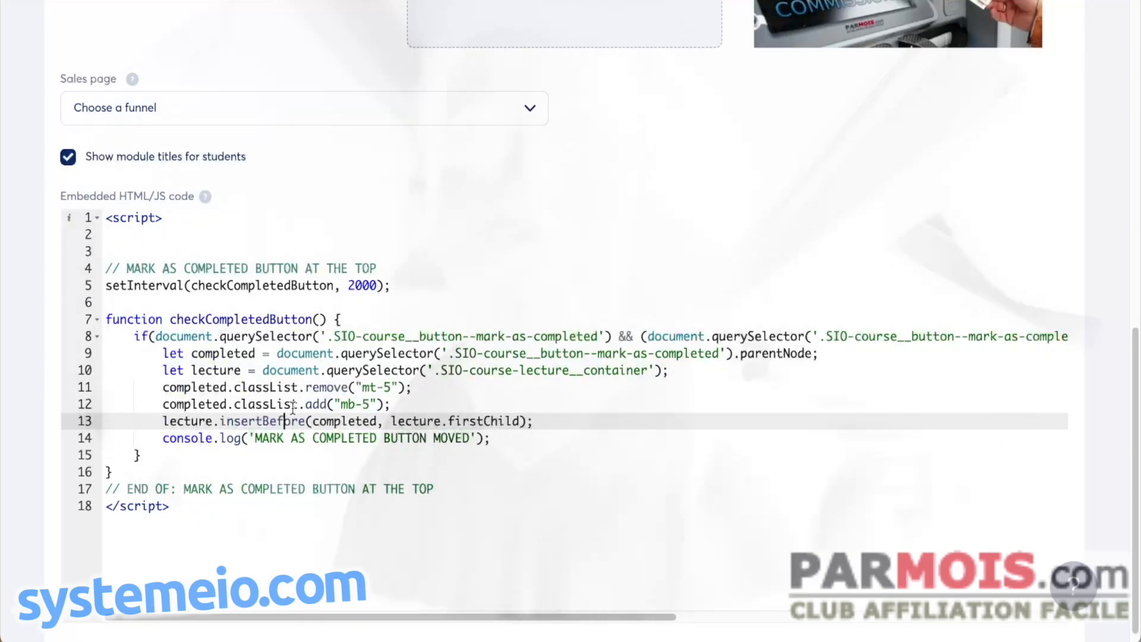
mouse_move(291, 421)
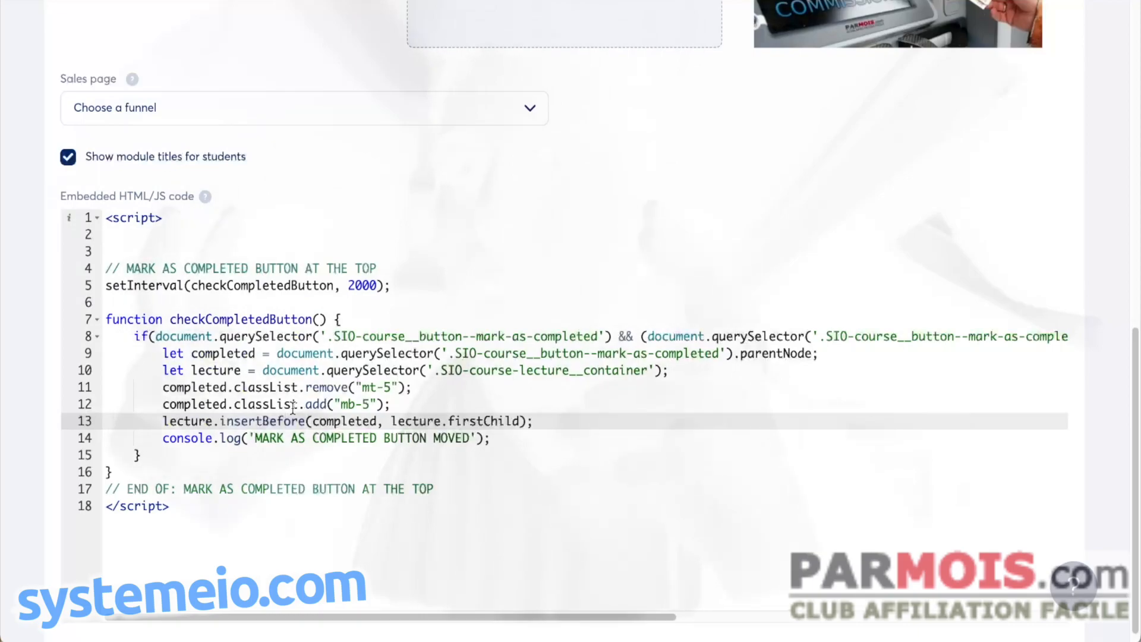